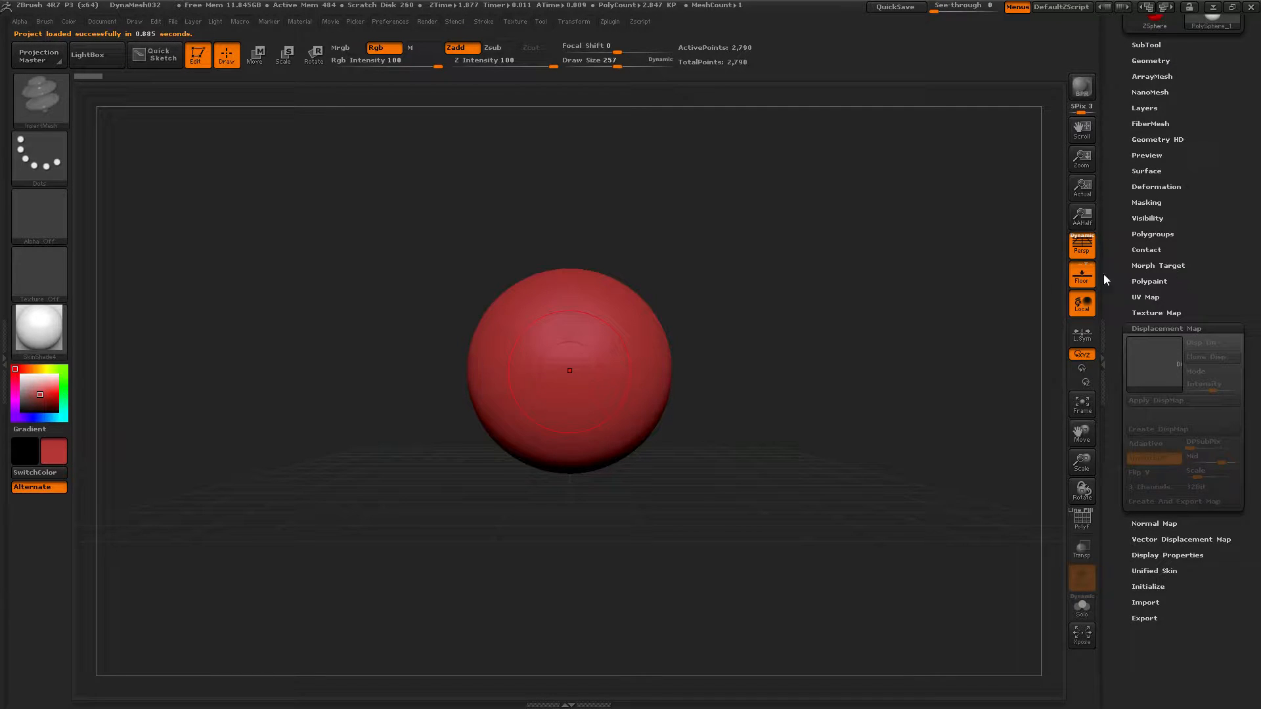
{"action": "mouse_move", "coordinate": [643, 323]}
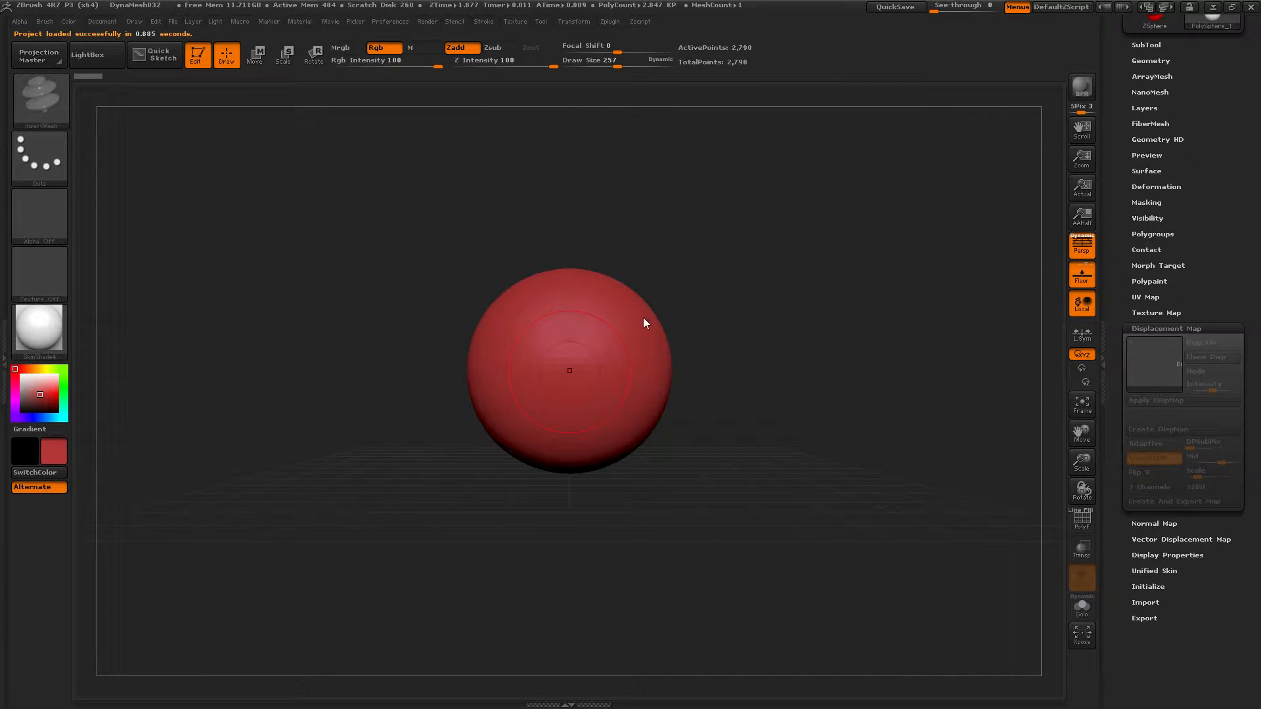
Create a new InsertMesh brush from the spool mesh and draw curved chains of spools.
{"action": "left_click", "coordinate": [574, 22]}
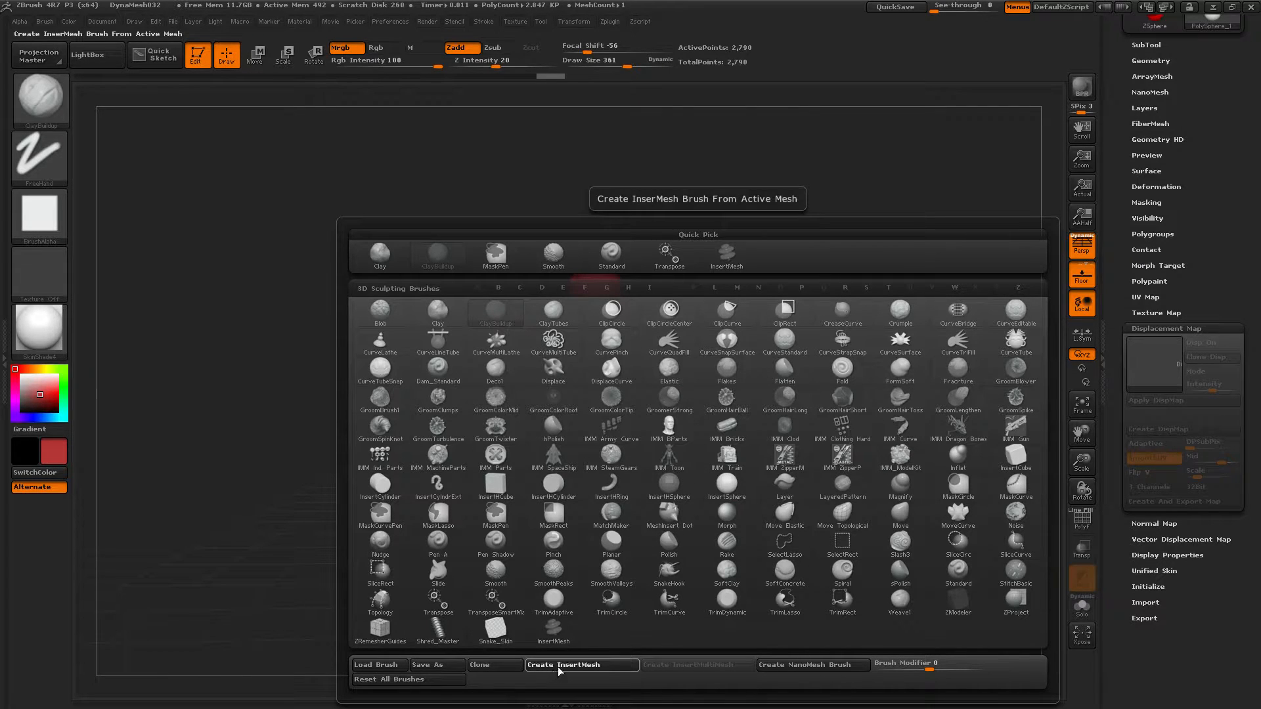
{"action": "left_click", "coordinate": [581, 664]}
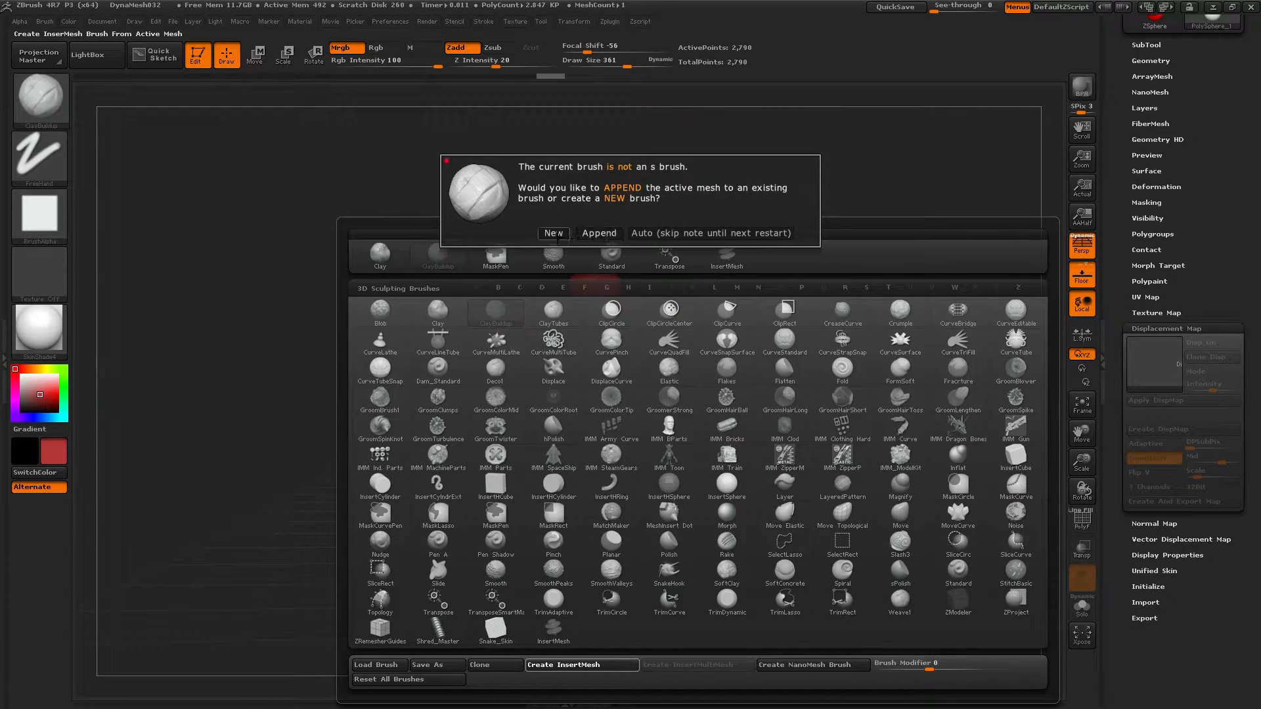
{"action": "left_click", "coordinate": [553, 233]}
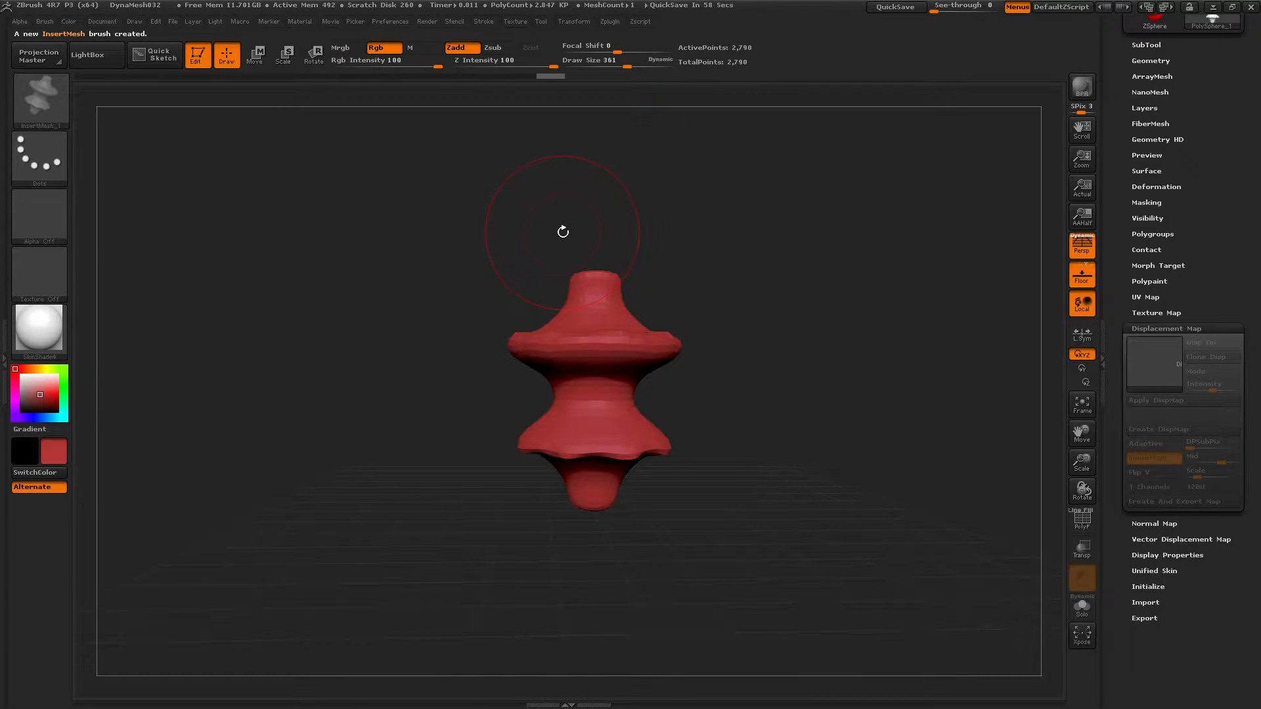
{"action": "left_click", "coordinate": [40, 97]}
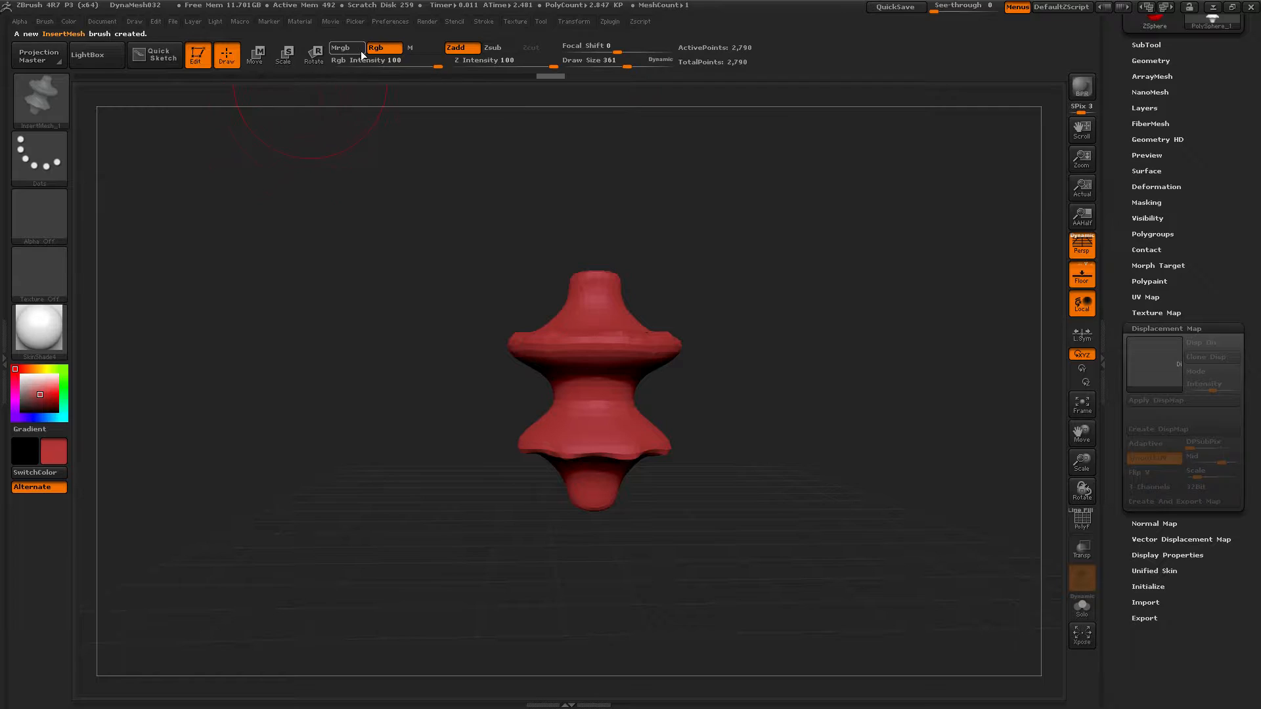
{"action": "left_click", "coordinate": [483, 21]}
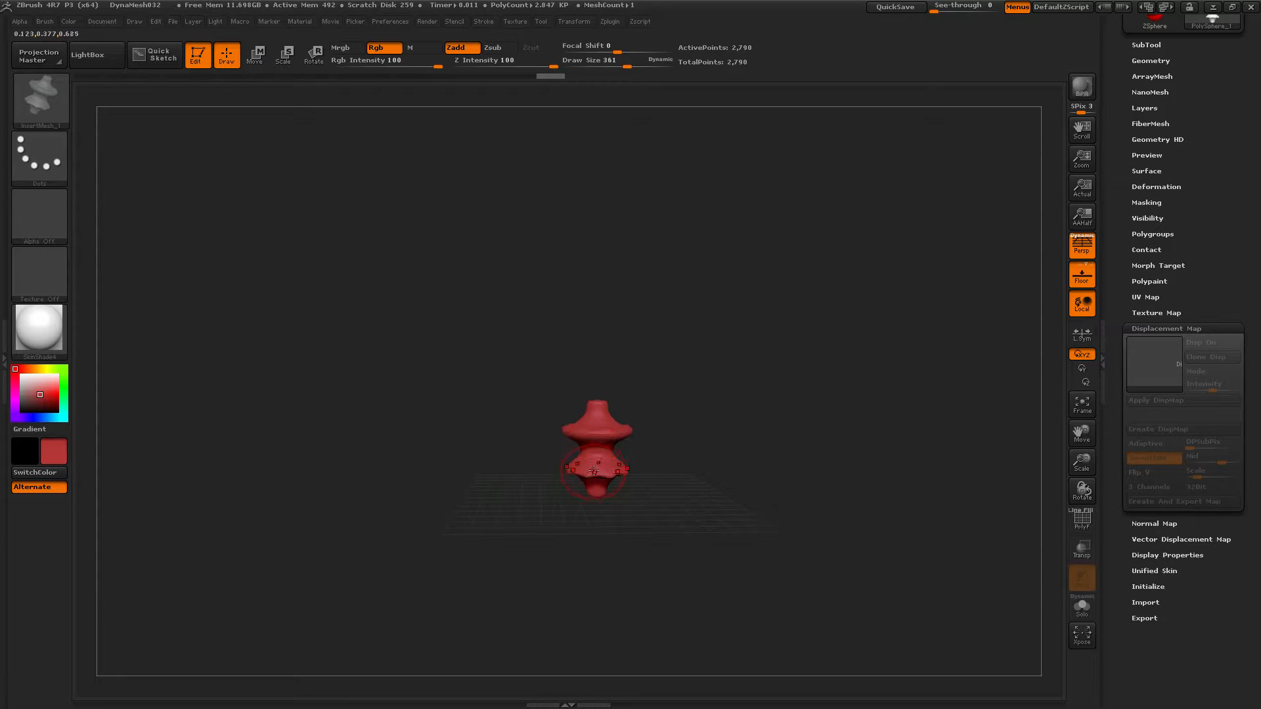
{"action": "left_click", "coordinate": [573, 21]}
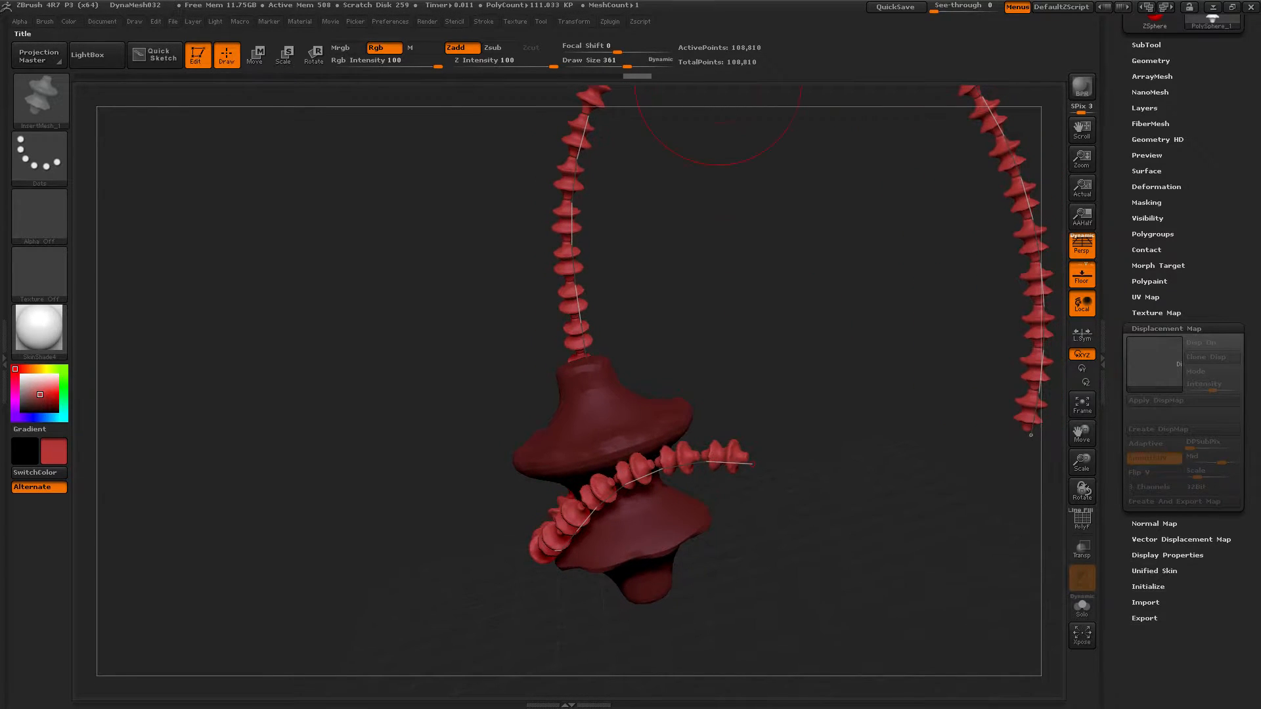
Lower CurveStep in Stroke > Curve so the spools pack into a dense ribbed chain.
{"action": "left_click", "coordinate": [482, 21]}
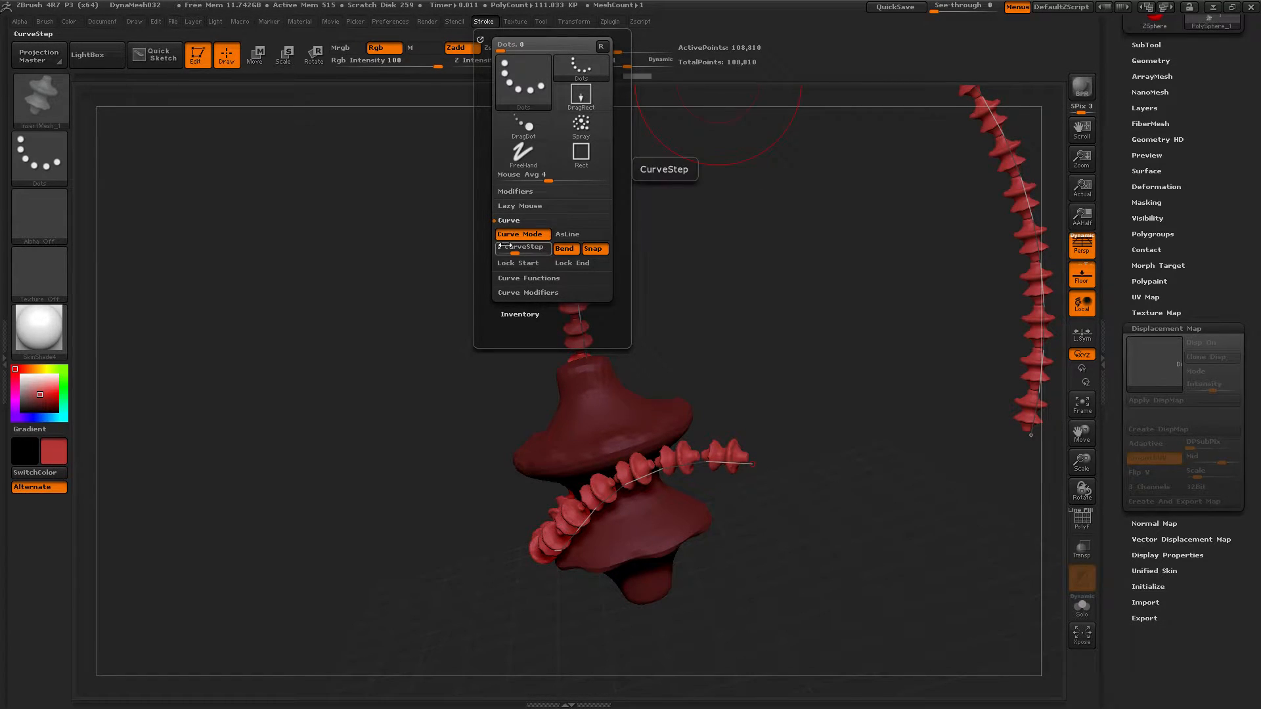
{"action": "left_click", "coordinate": [522, 247]}
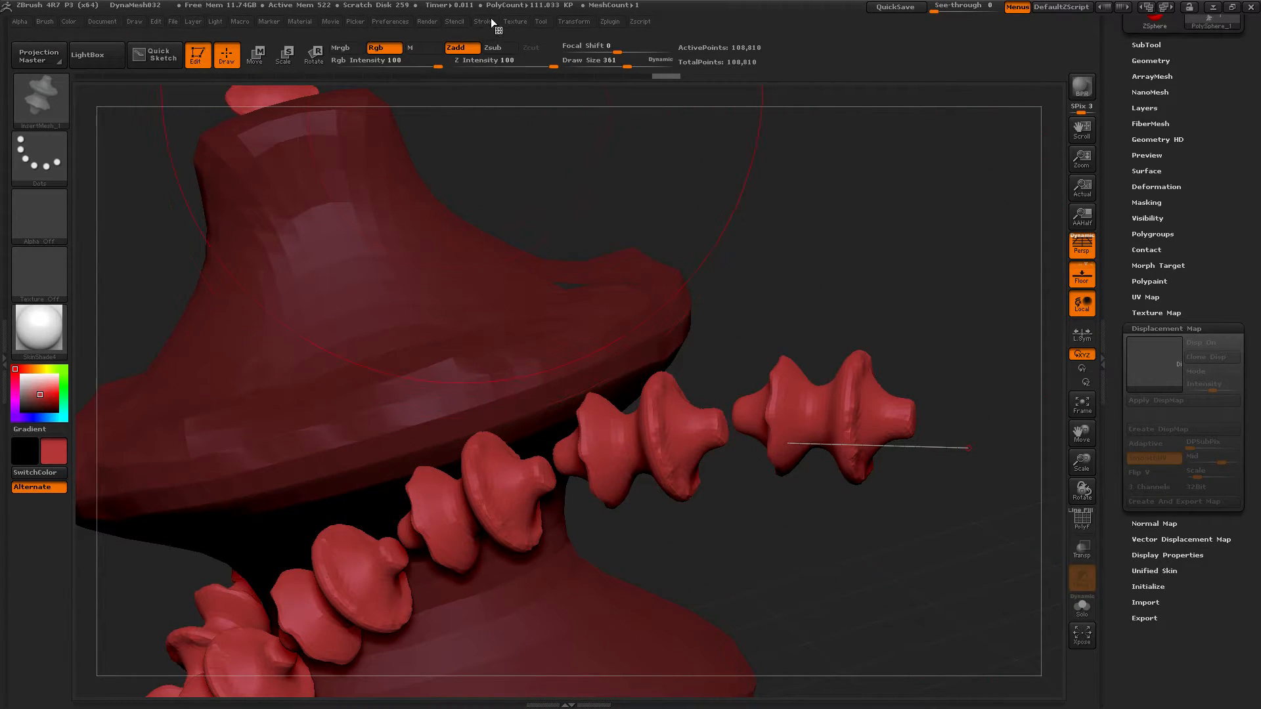
{"action": "left_click", "coordinate": [483, 21]}
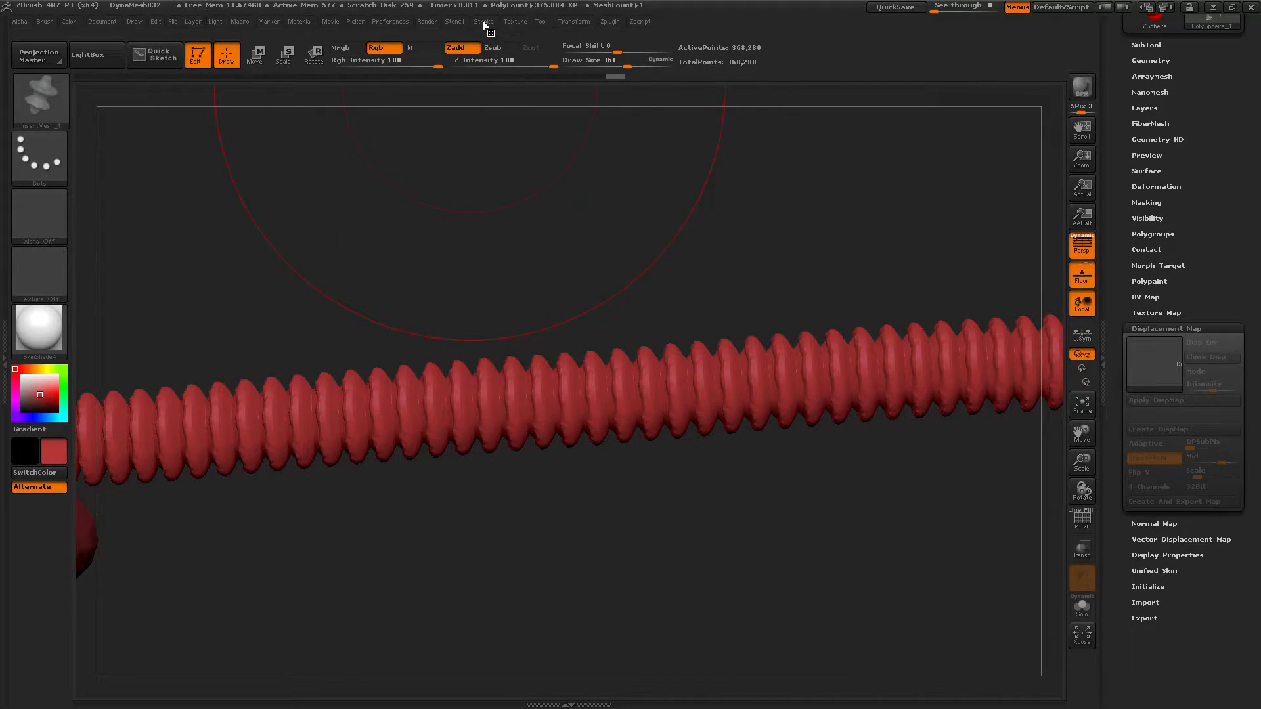
Browse LightBox projects for a sphere project, triggering the Closing Project save prompt.
{"action": "left_click", "coordinate": [483, 21]}
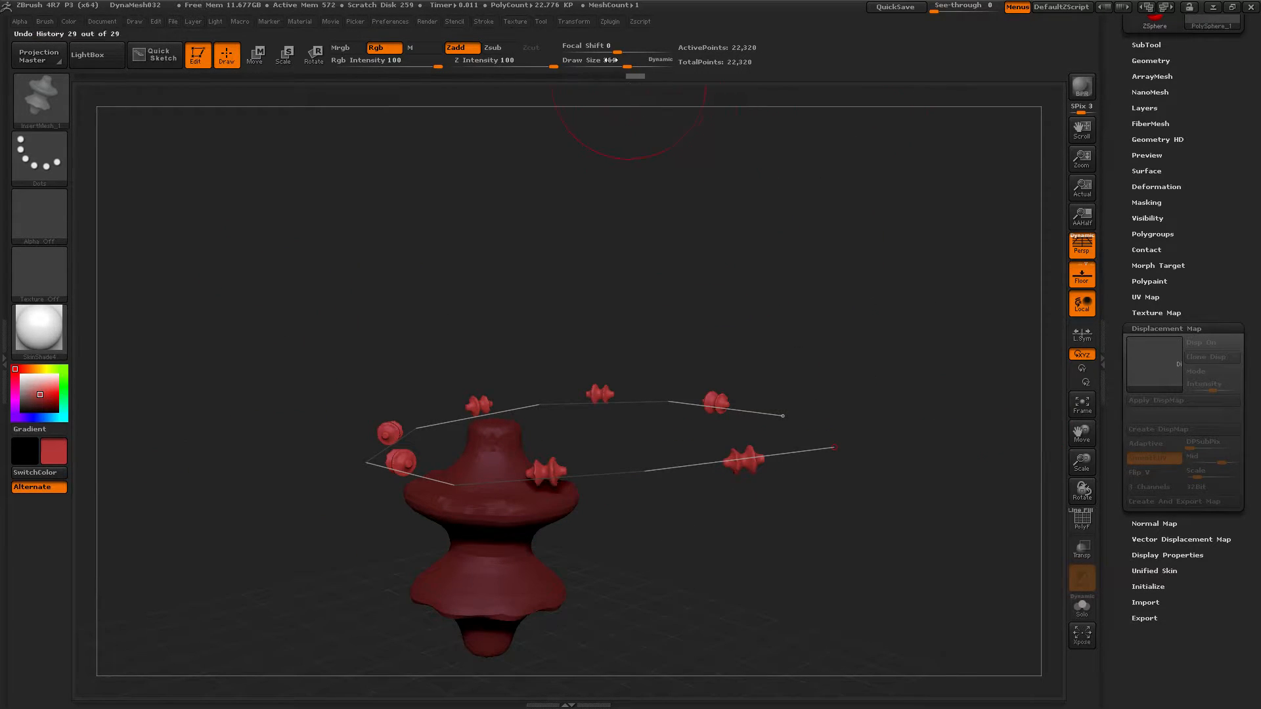
{"action": "mouse_move", "coordinate": [487, 25]}
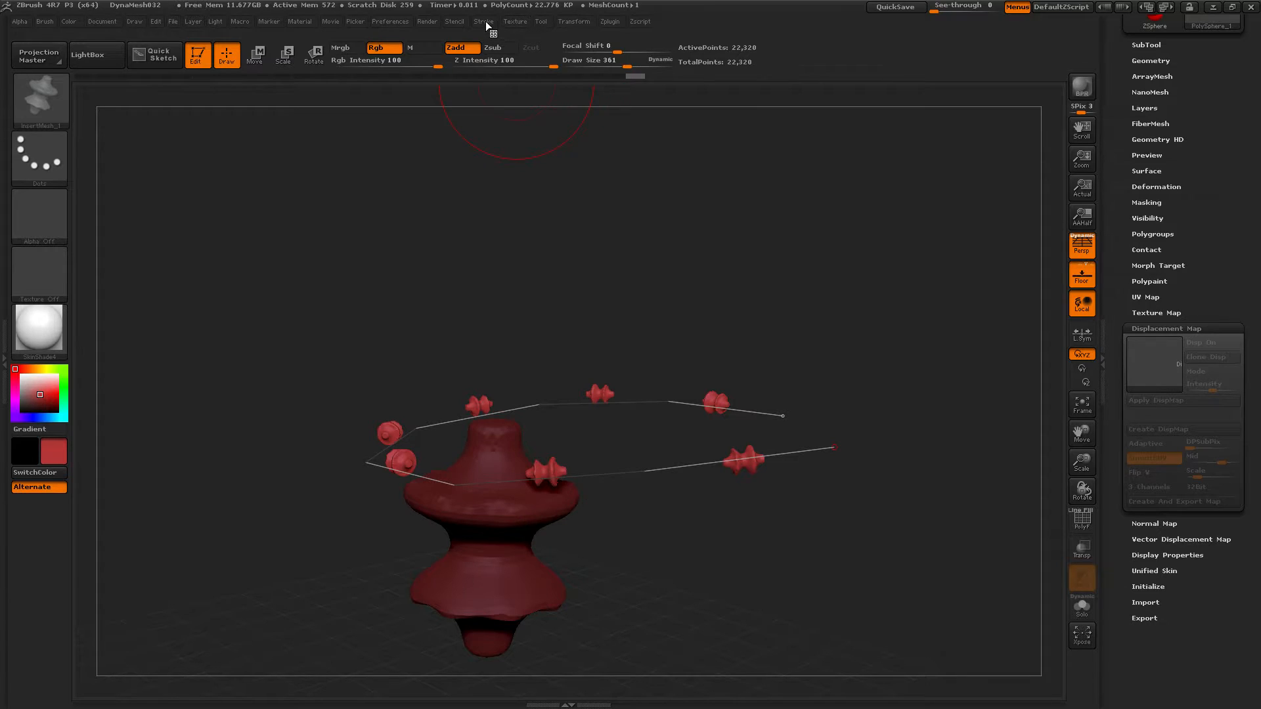
{"action": "left_click", "coordinate": [482, 21]}
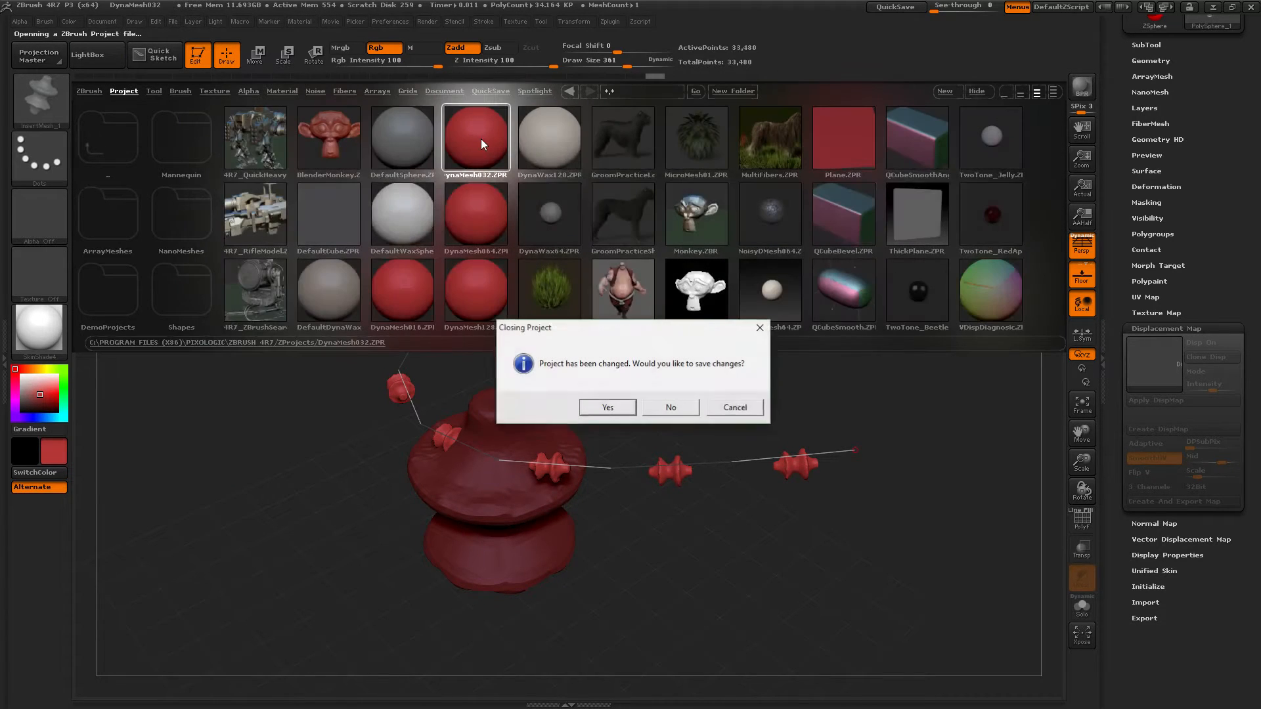
Discard changes to load the red sphere project and divide it to 2.085 million polygons.
{"action": "left_click", "coordinate": [670, 408]}
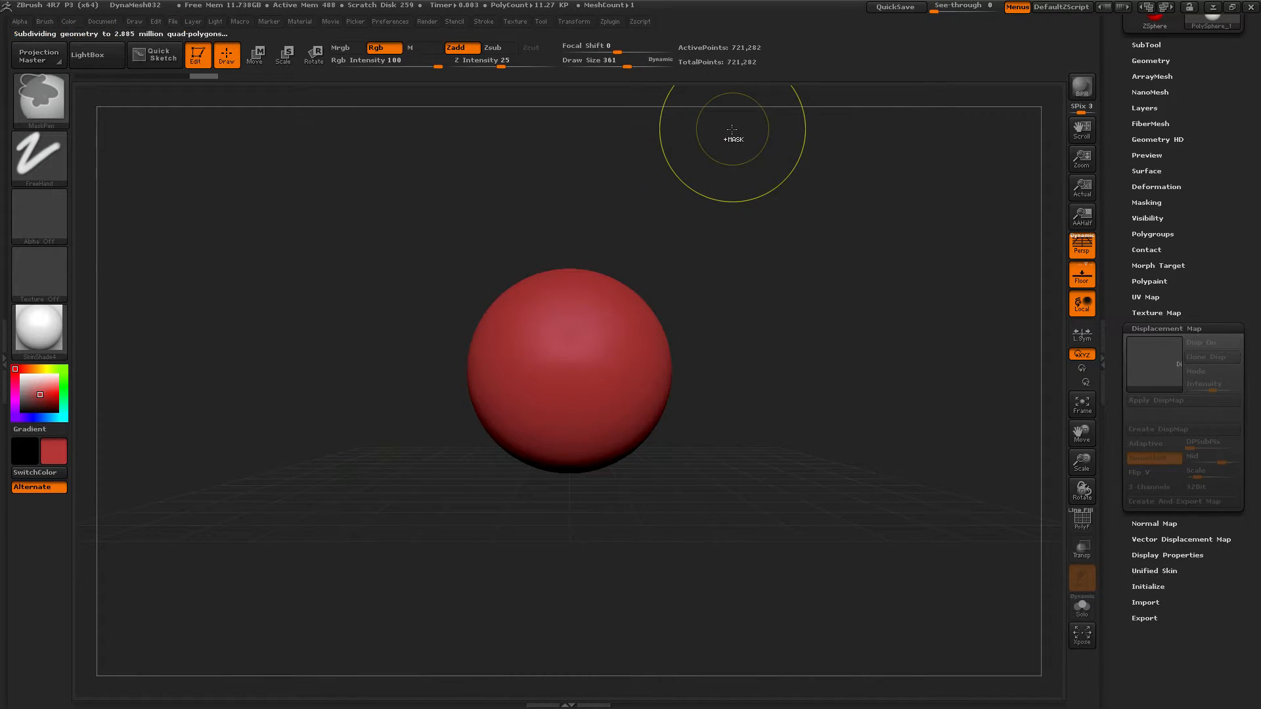
{"action": "left_click", "coordinate": [40, 96]}
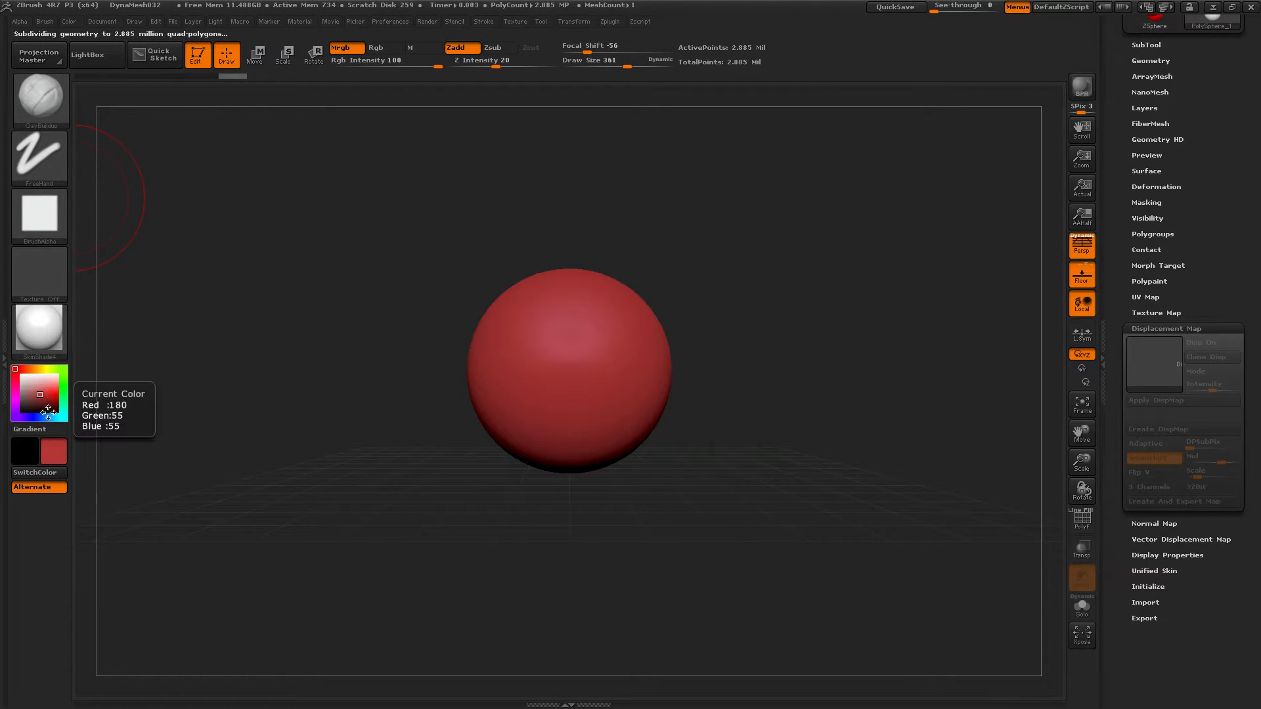
Fill the sphere blue and spray-paint lighter blue, green and red patches over it.
{"action": "left_click", "coordinate": [36, 386]}
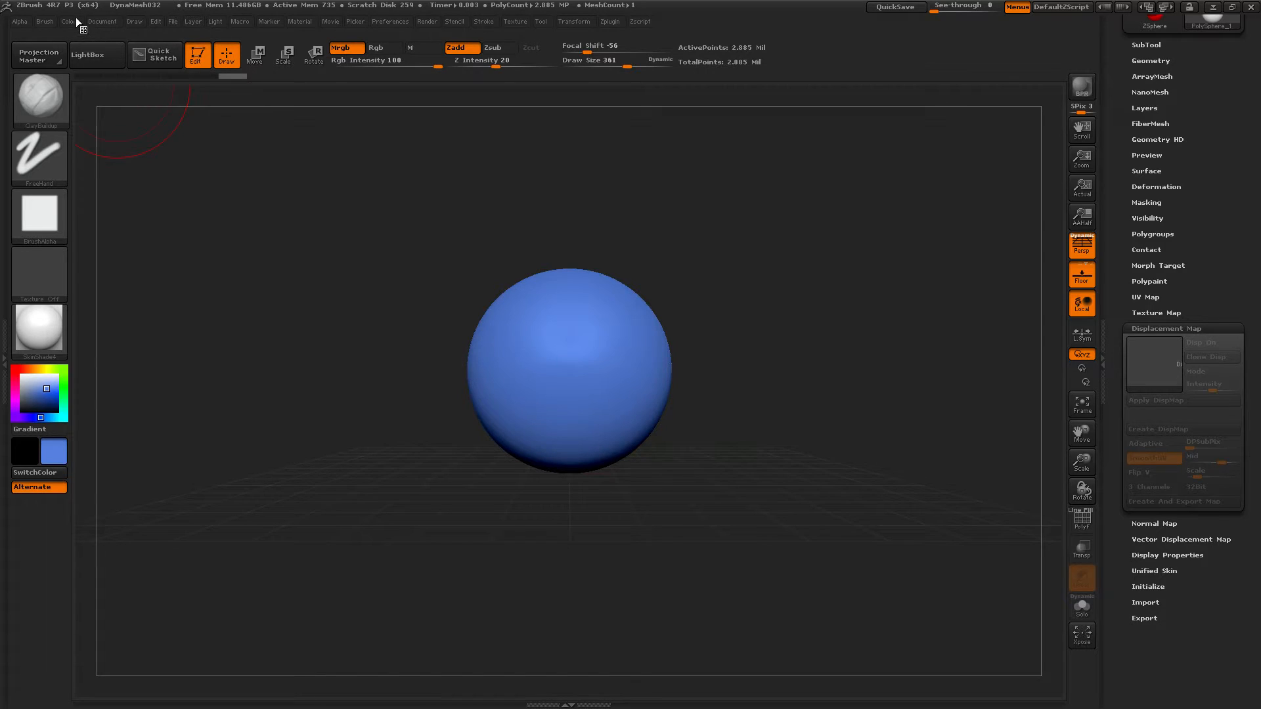
{"action": "left_click", "coordinate": [69, 21]}
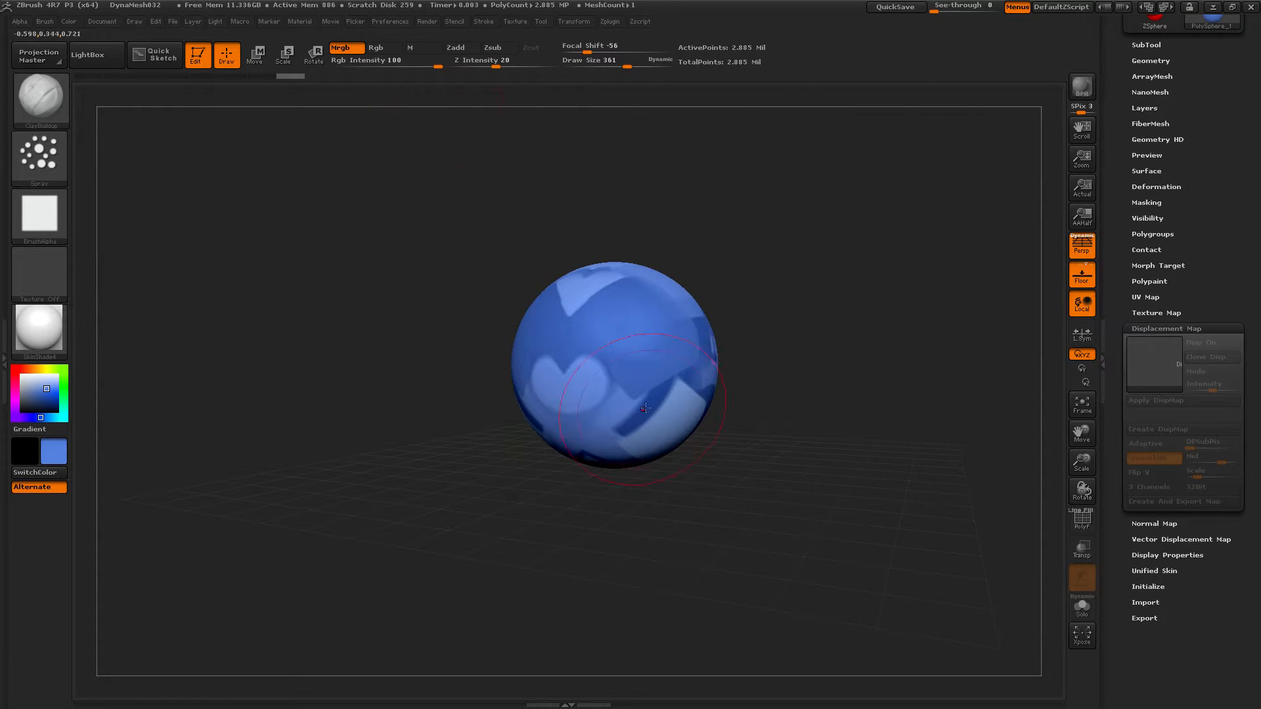
{"action": "mouse_move", "coordinate": [617, 75]}
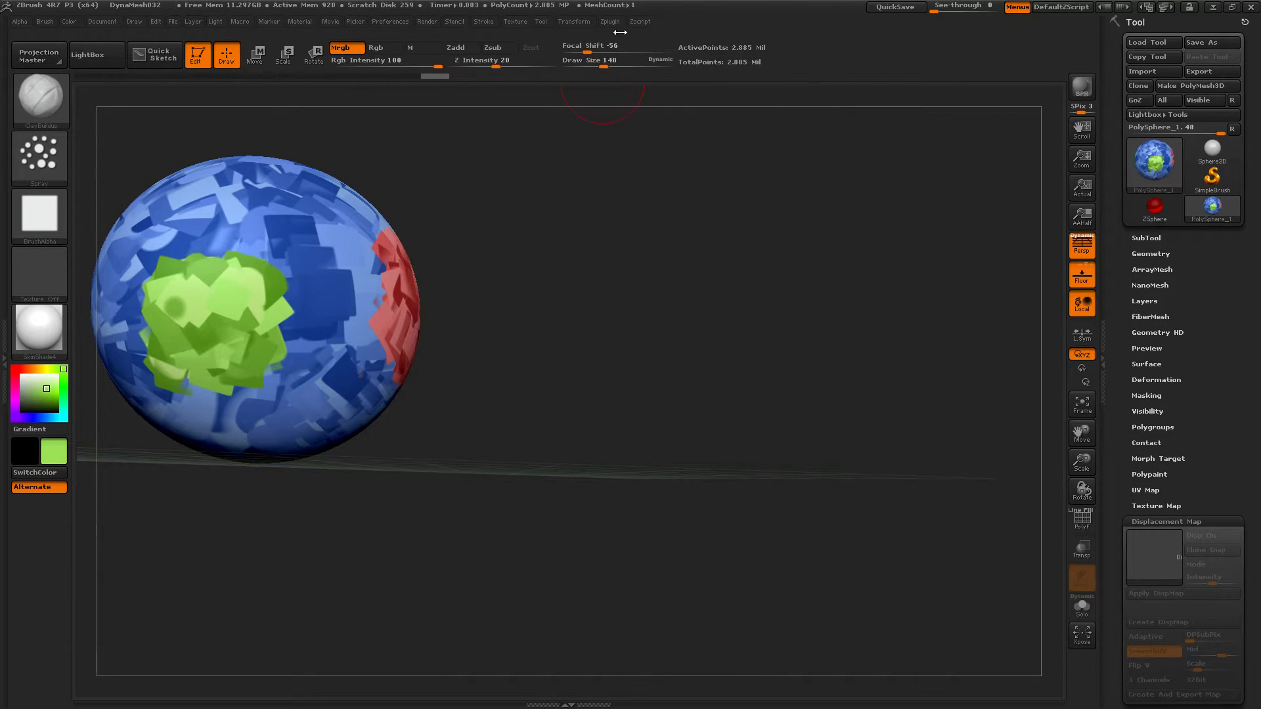
Unwrap a clone of the painted sphere with UV Master.
{"action": "left_click", "coordinate": [610, 21]}
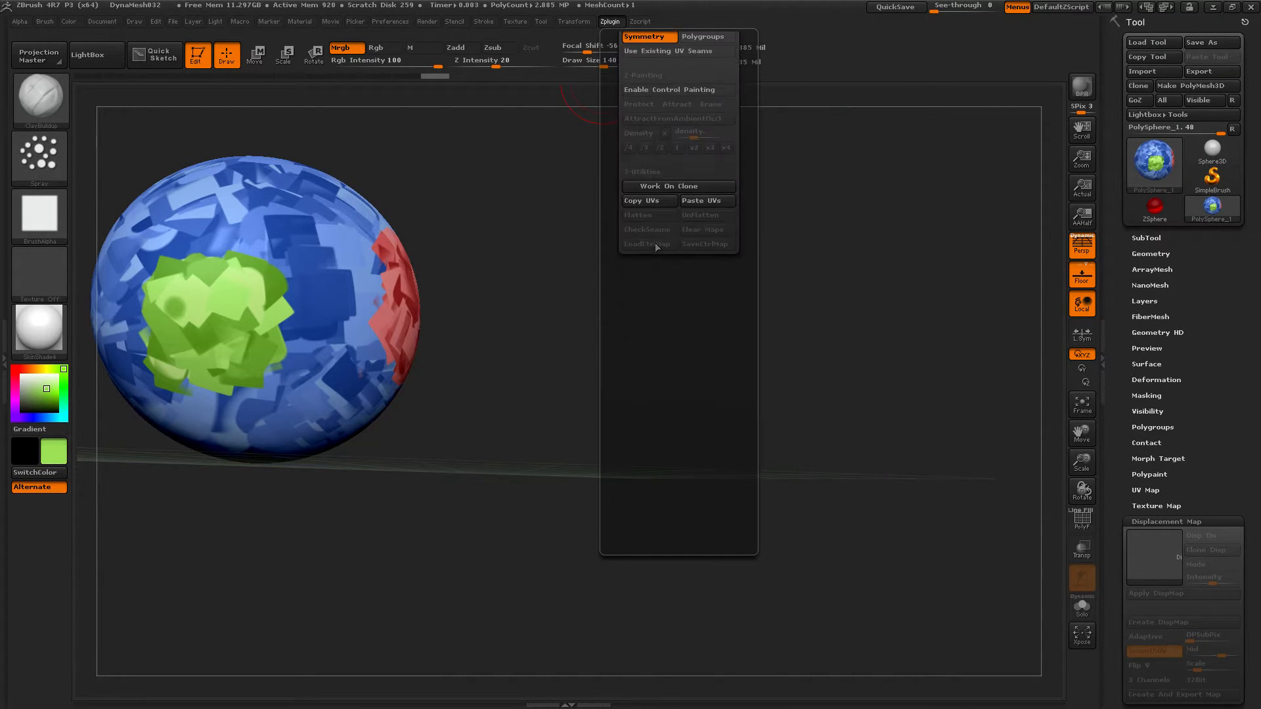
{"action": "mouse_move", "coordinate": [677, 186]}
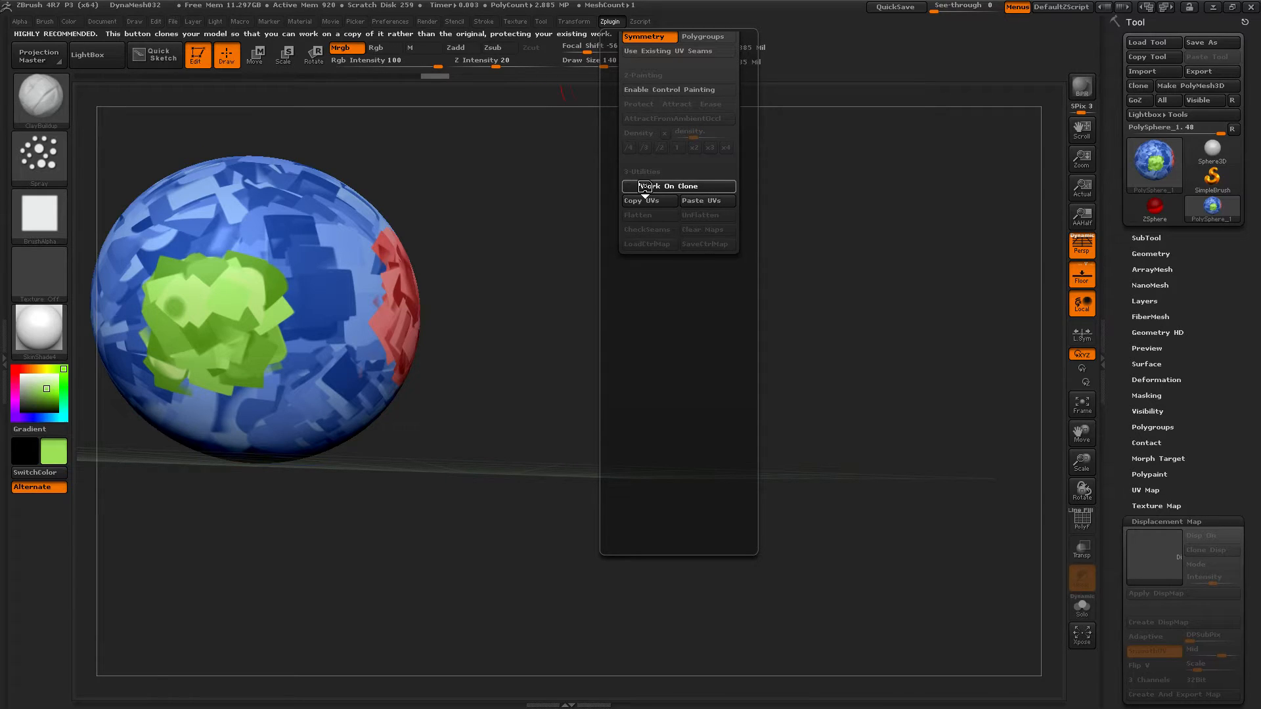
{"action": "left_click", "coordinate": [678, 186]}
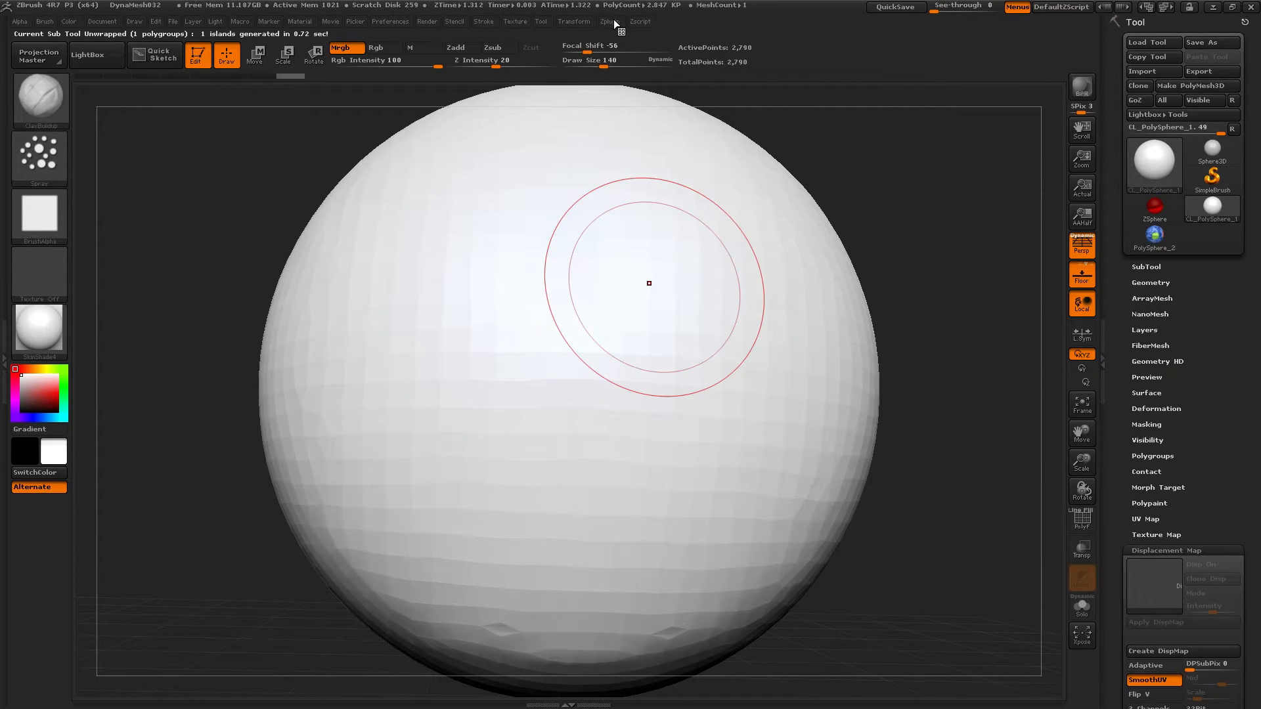
{"action": "left_click", "coordinate": [610, 21]}
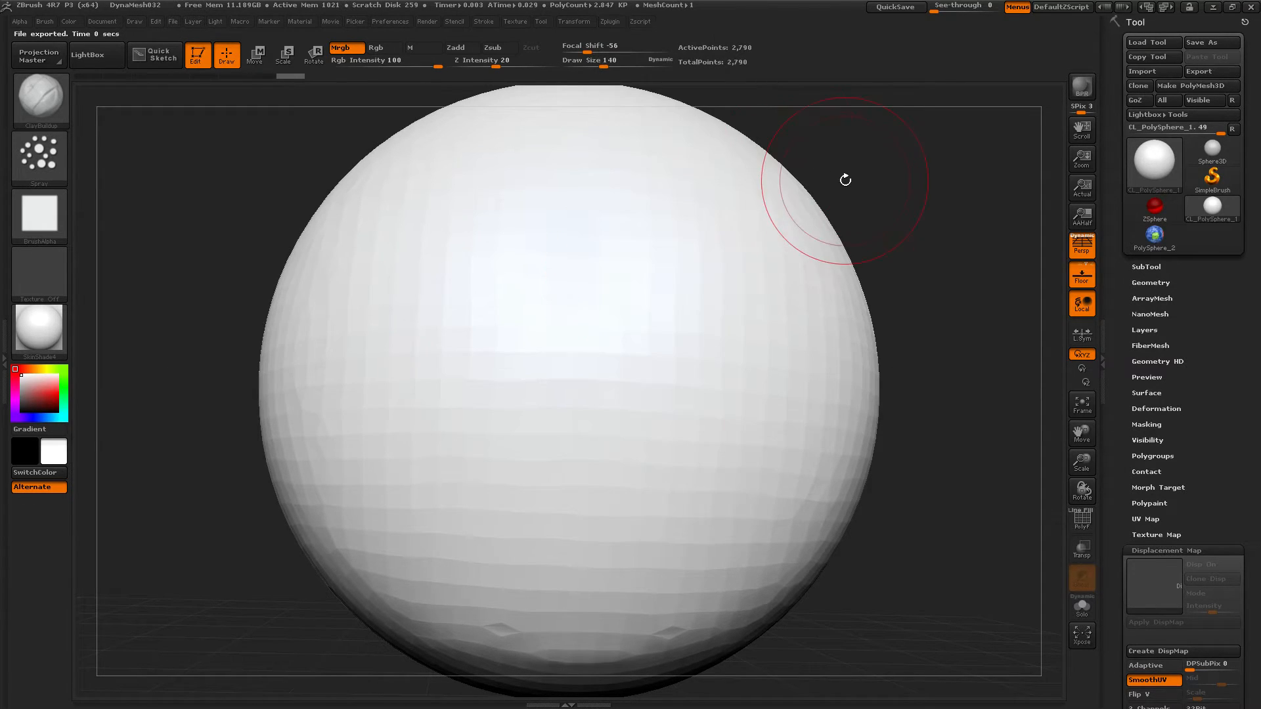
Paste the clone's unwrapped UVs onto the polypainted PolySphere_2.
{"action": "left_click", "coordinate": [1153, 244]}
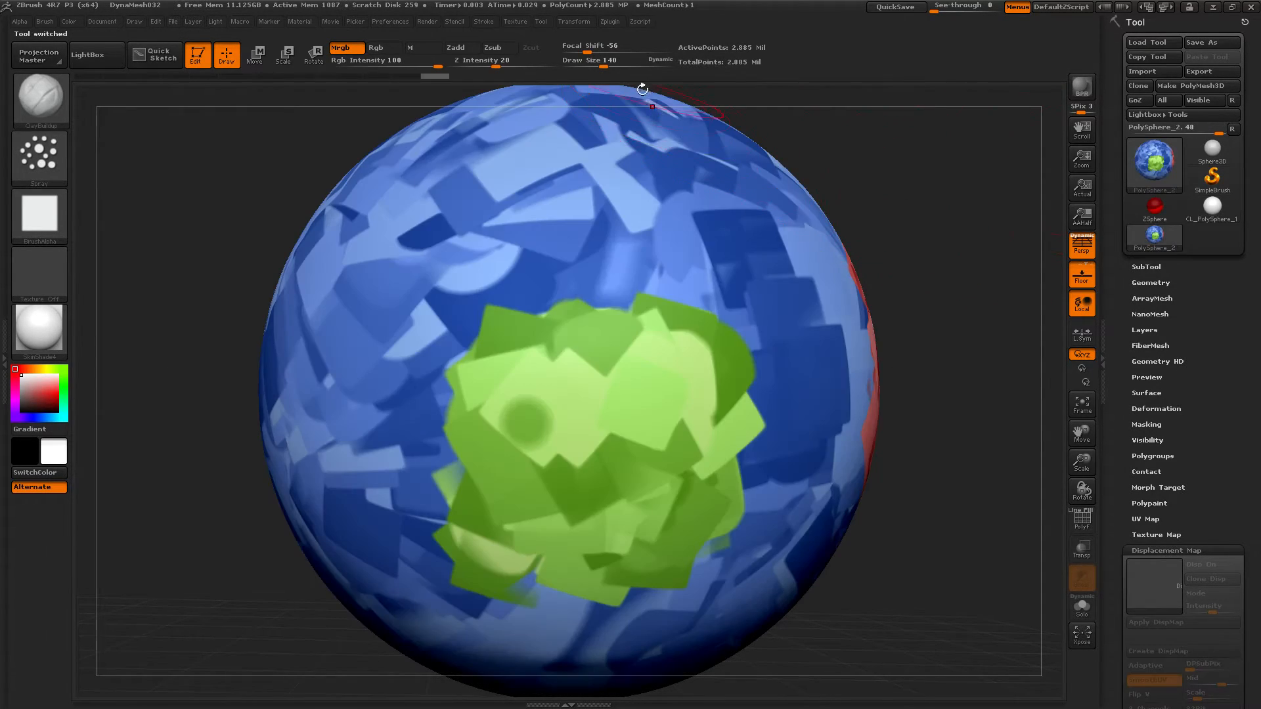
{"action": "left_click", "coordinate": [610, 21]}
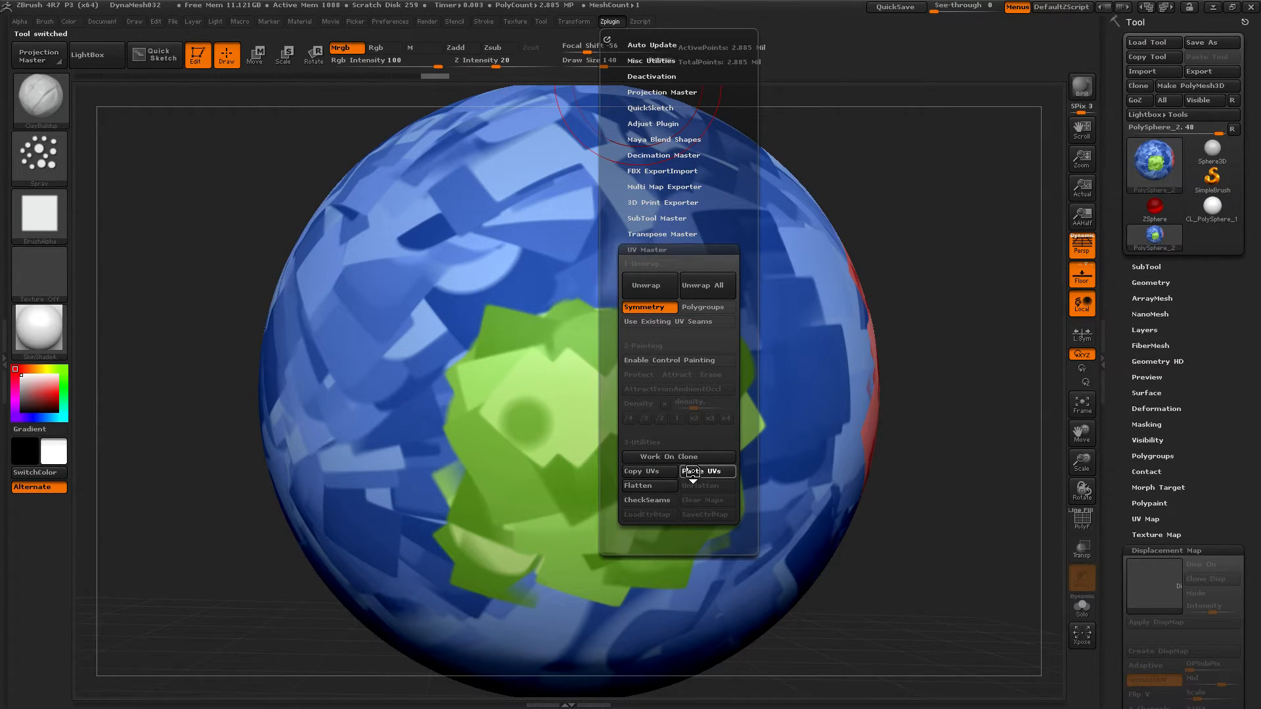
{"action": "left_click", "coordinate": [705, 471]}
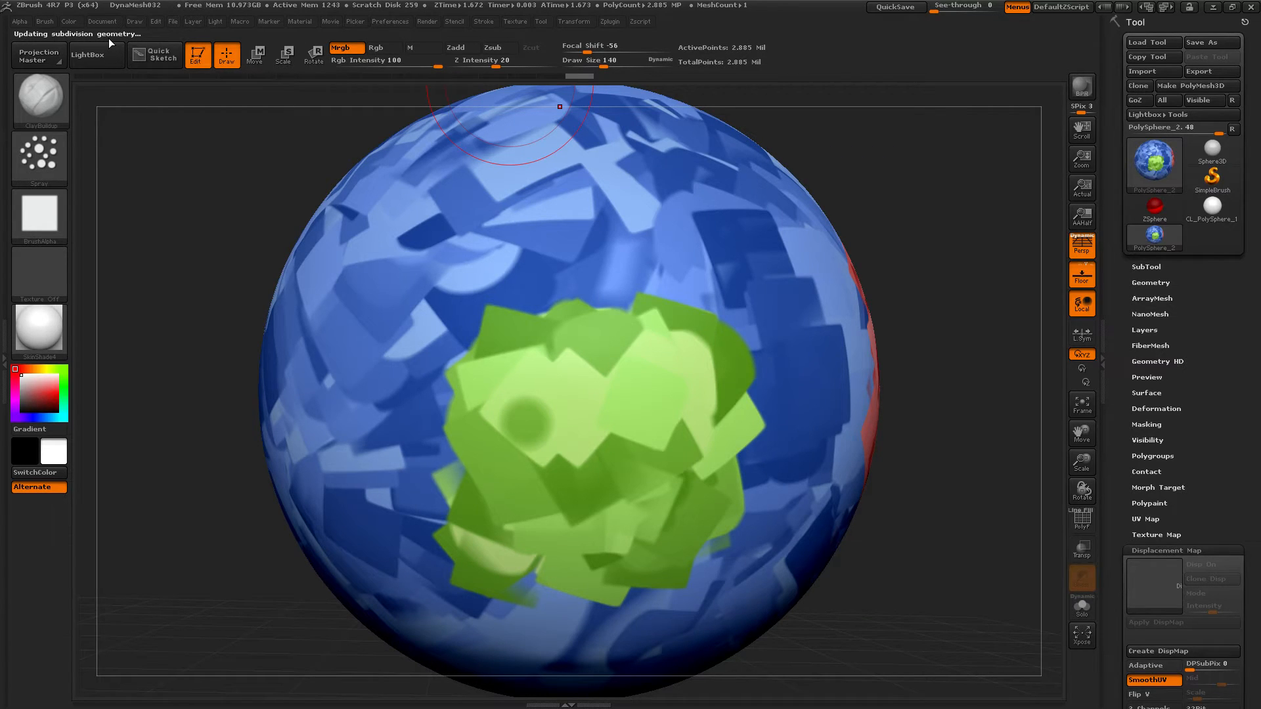
{"action": "mouse_move", "coordinate": [781, 237]}
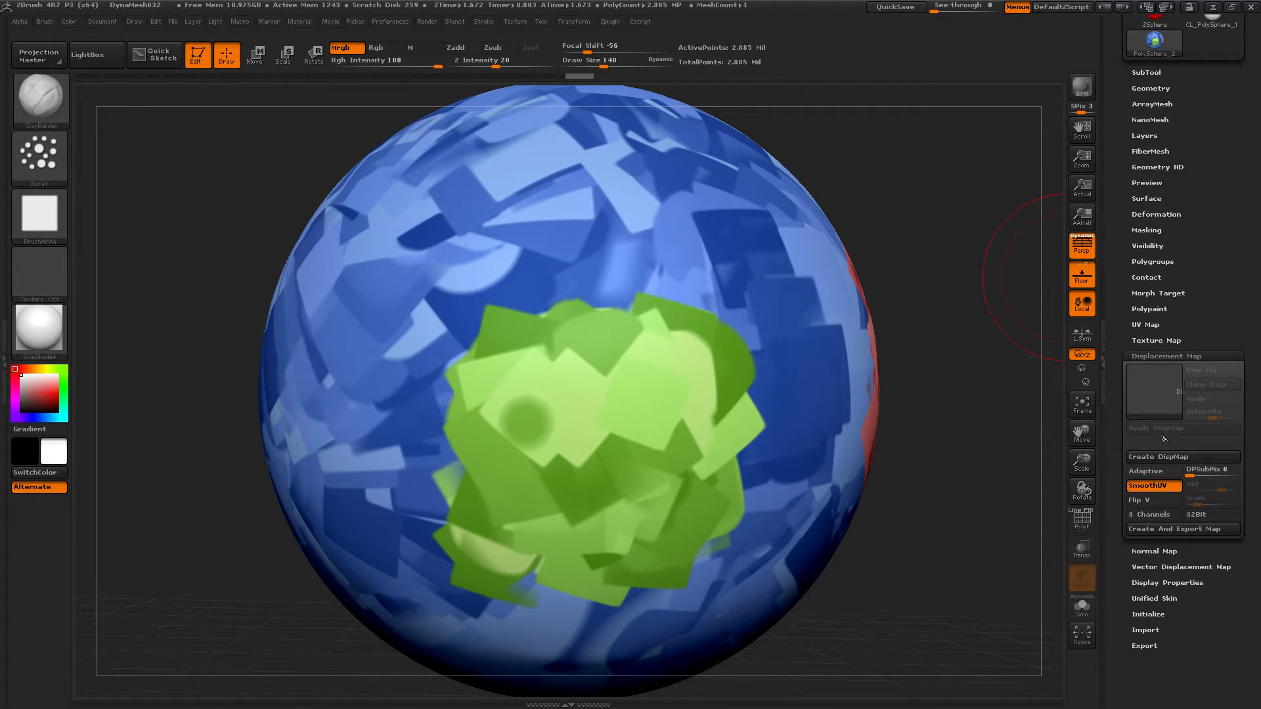
Set UV map size 2048 and bake a new texture from polypaint as the current texture.
{"action": "left_click", "coordinate": [1148, 323]}
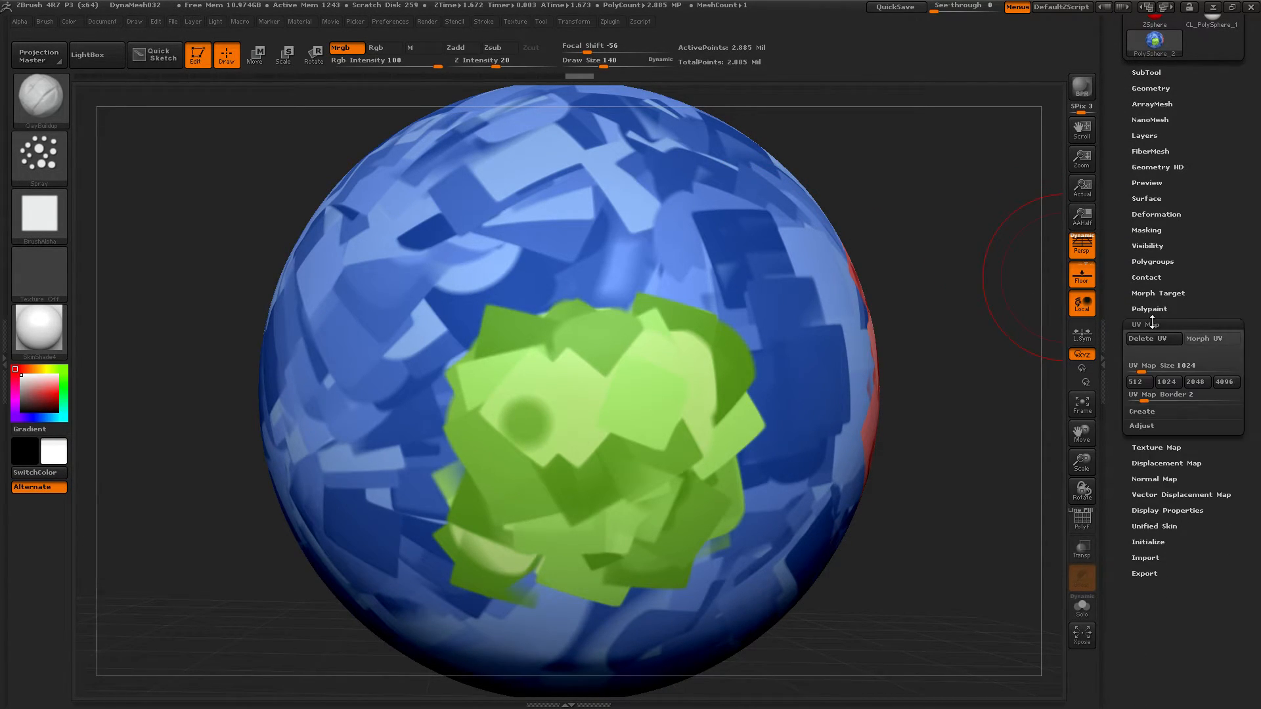
{"action": "left_click", "coordinate": [1195, 380]}
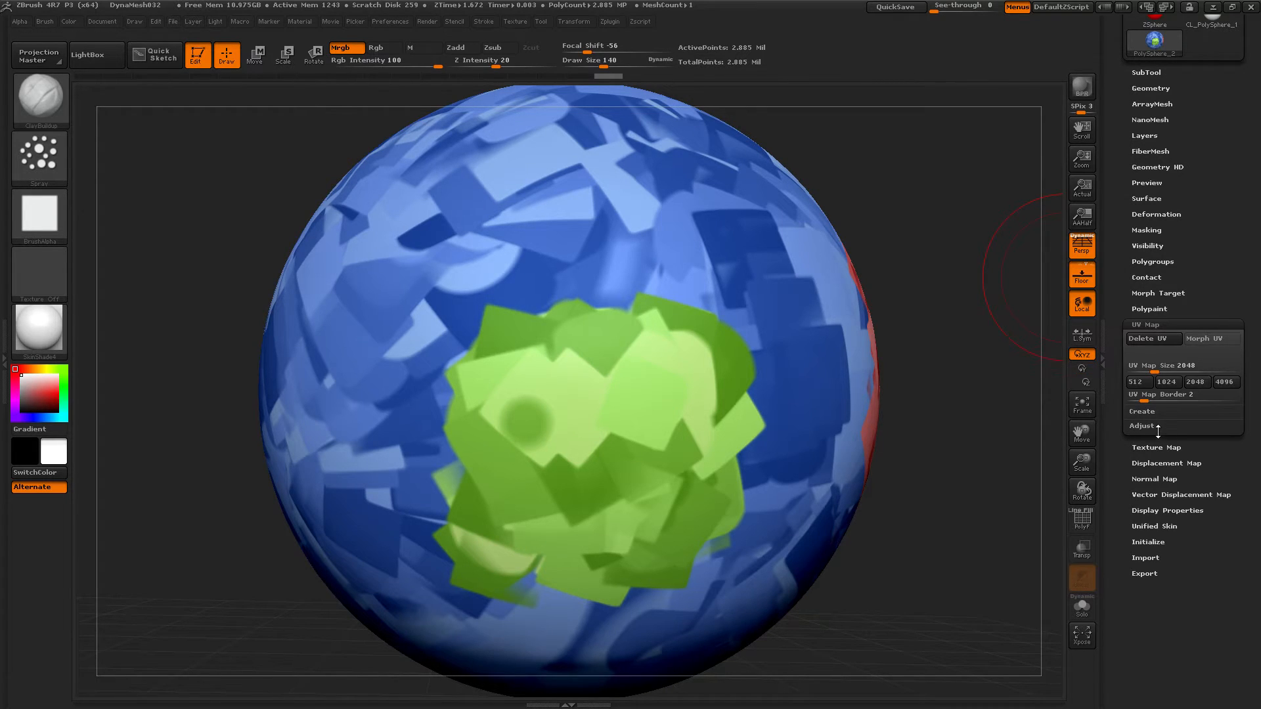
{"action": "left_click", "coordinate": [1157, 447]}
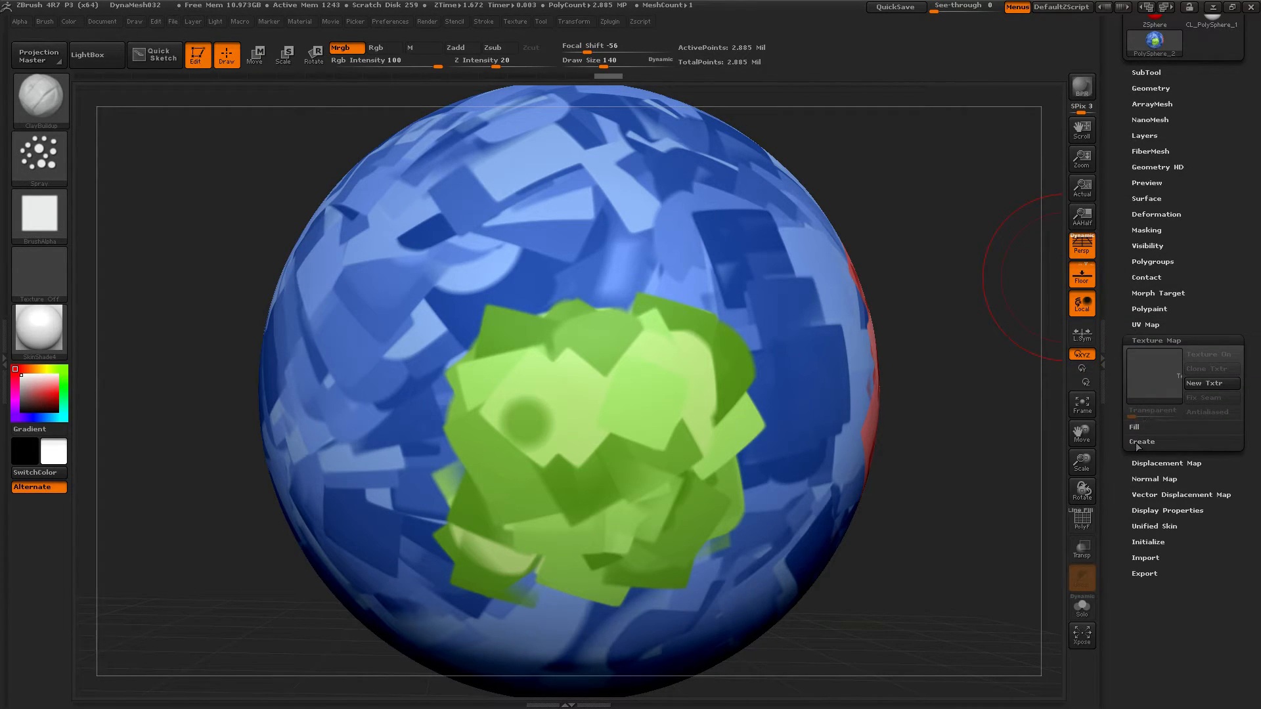
{"action": "left_click", "coordinate": [1141, 441]}
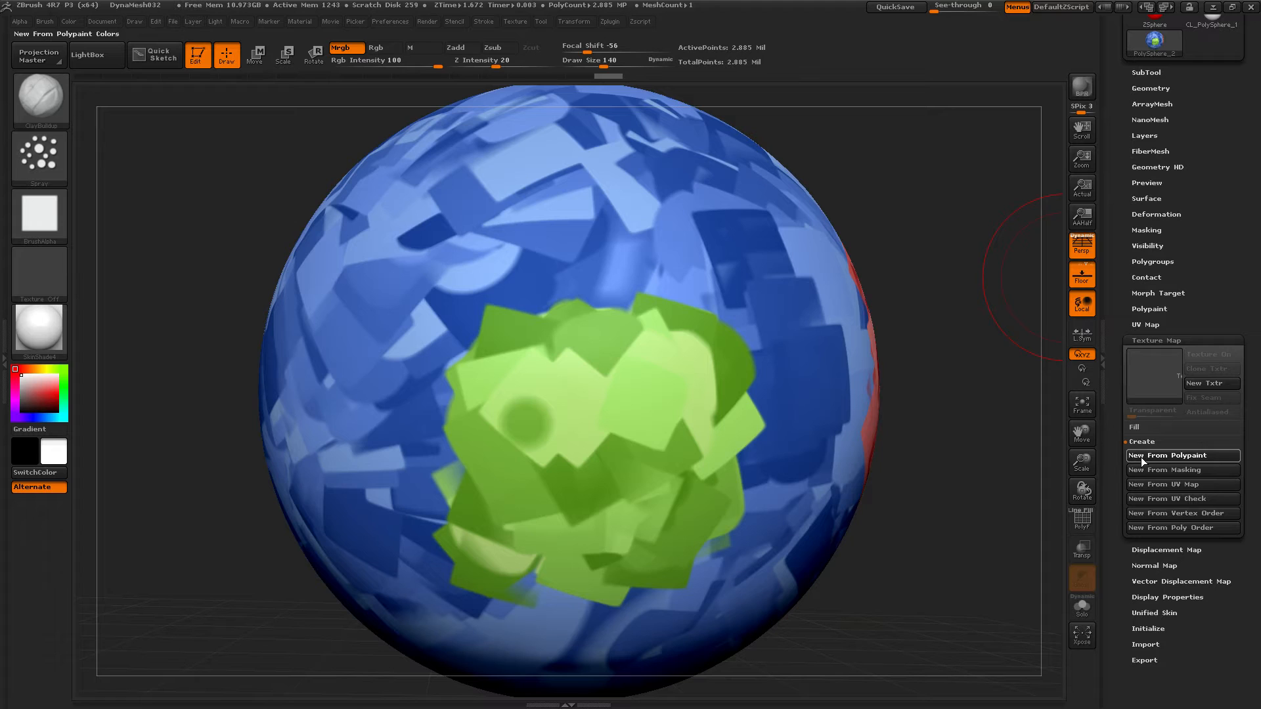
{"action": "left_click", "coordinate": [1174, 455]}
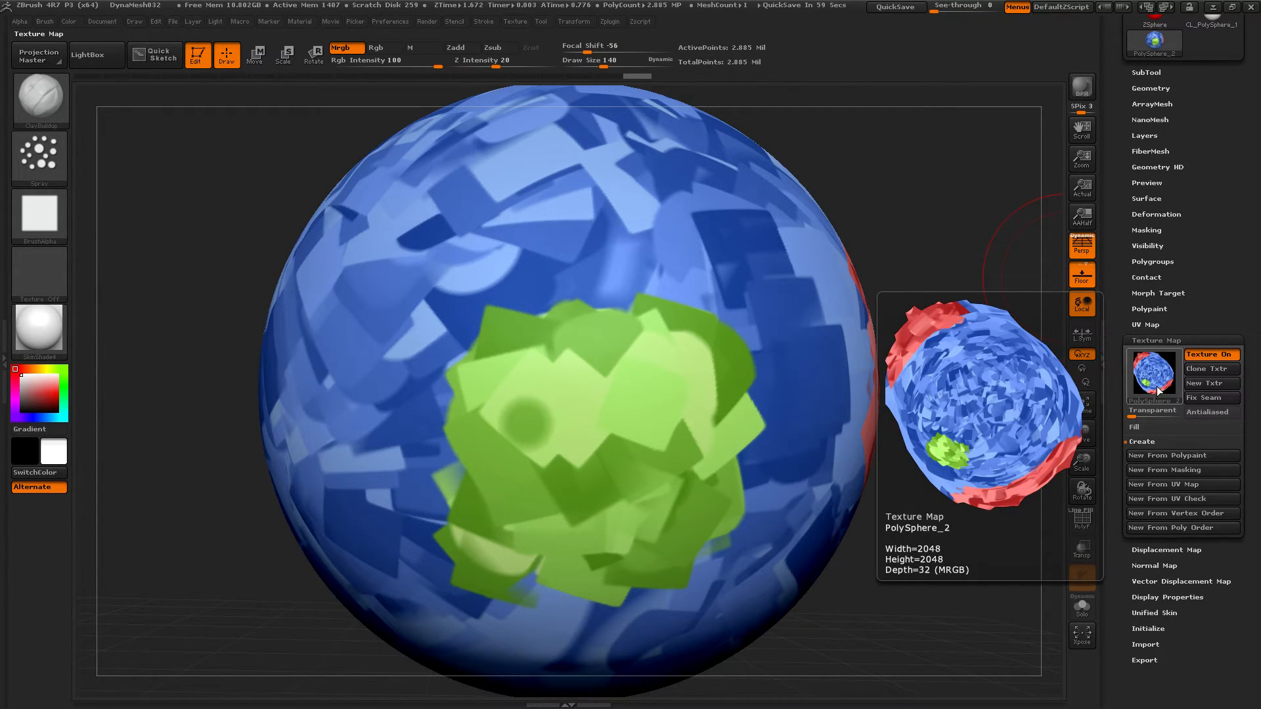
{"action": "left_click", "coordinate": [1208, 369]}
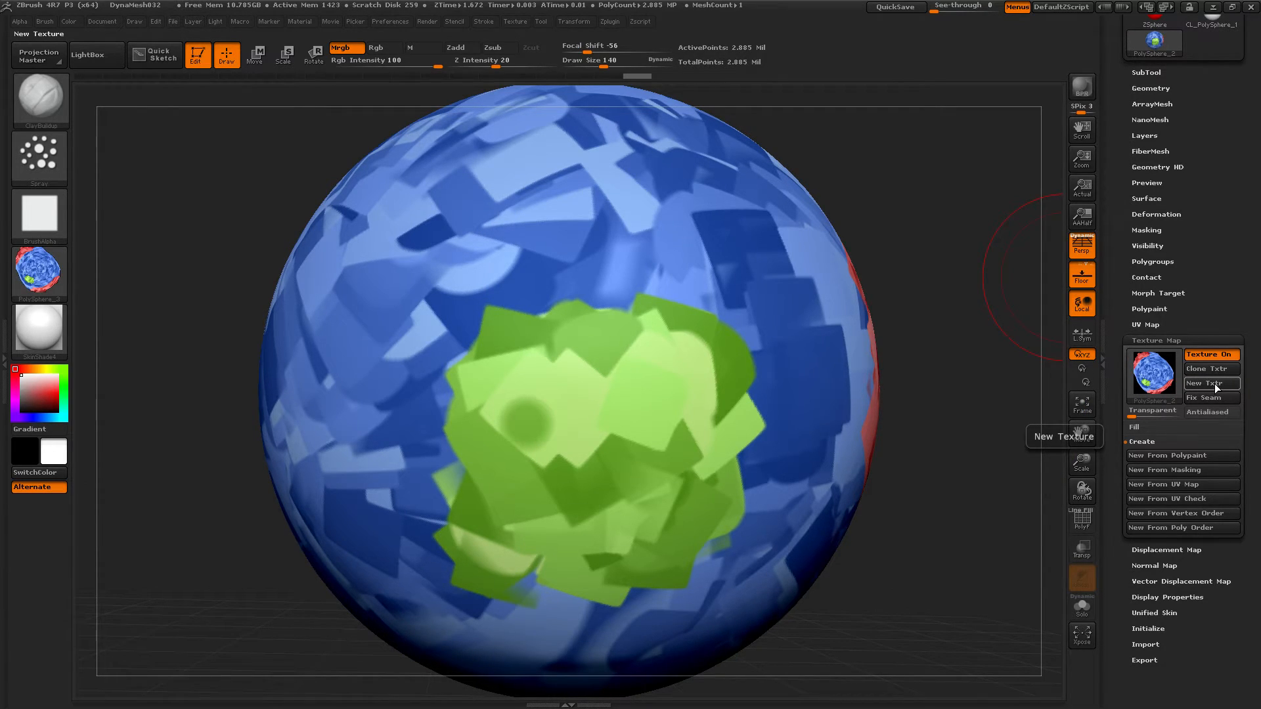
{"action": "left_click", "coordinate": [1150, 87]}
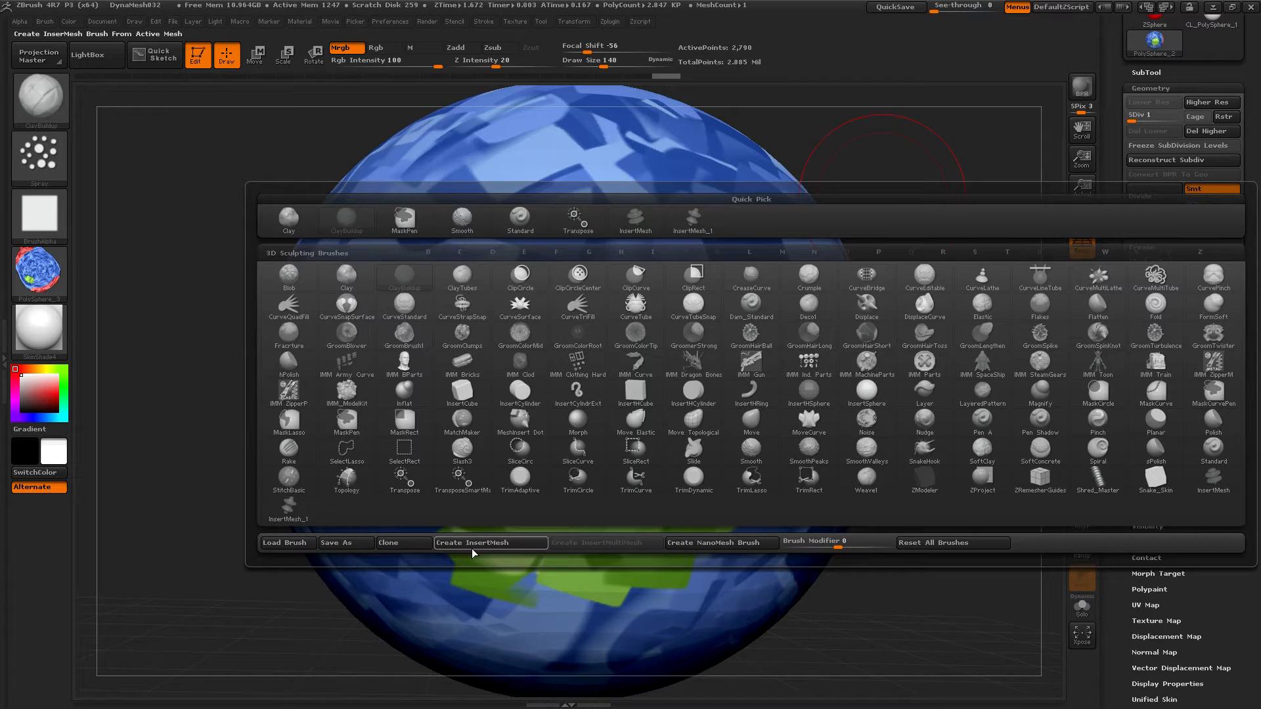
Create a brand new InsertMesh brush from the textured sphere.
{"action": "left_click", "coordinate": [491, 541]}
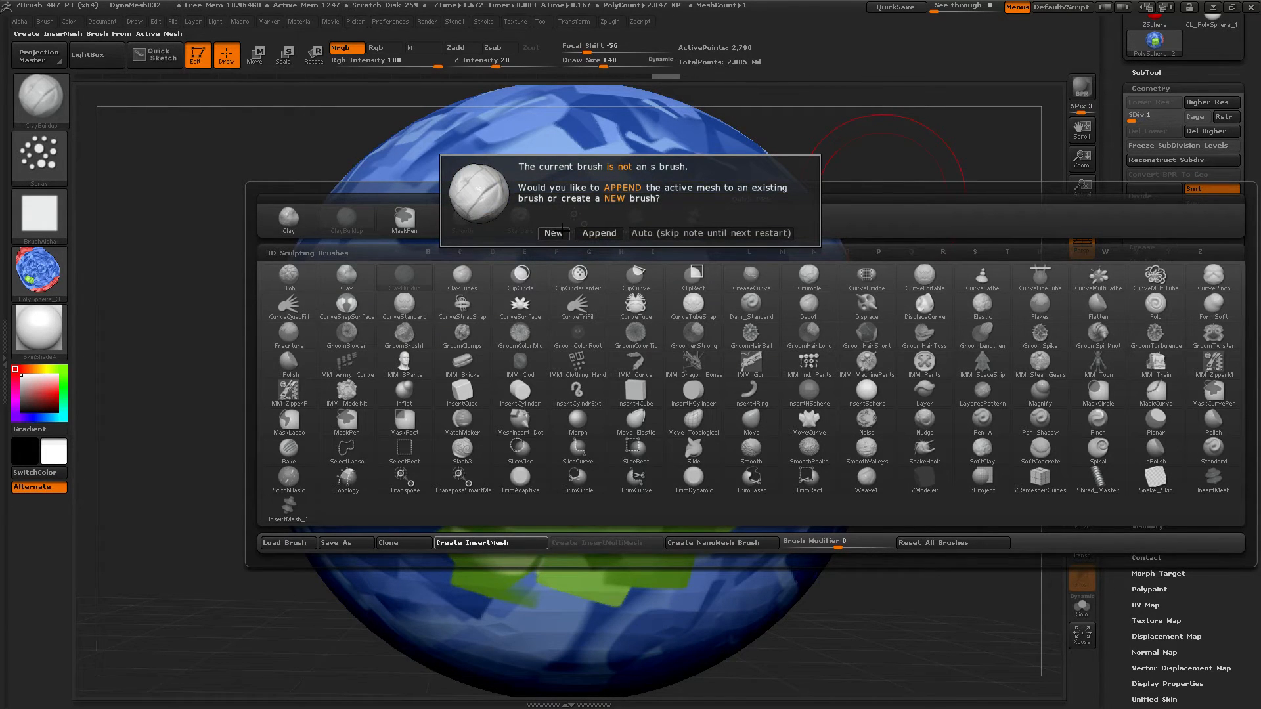
{"action": "left_click", "coordinate": [553, 233]}
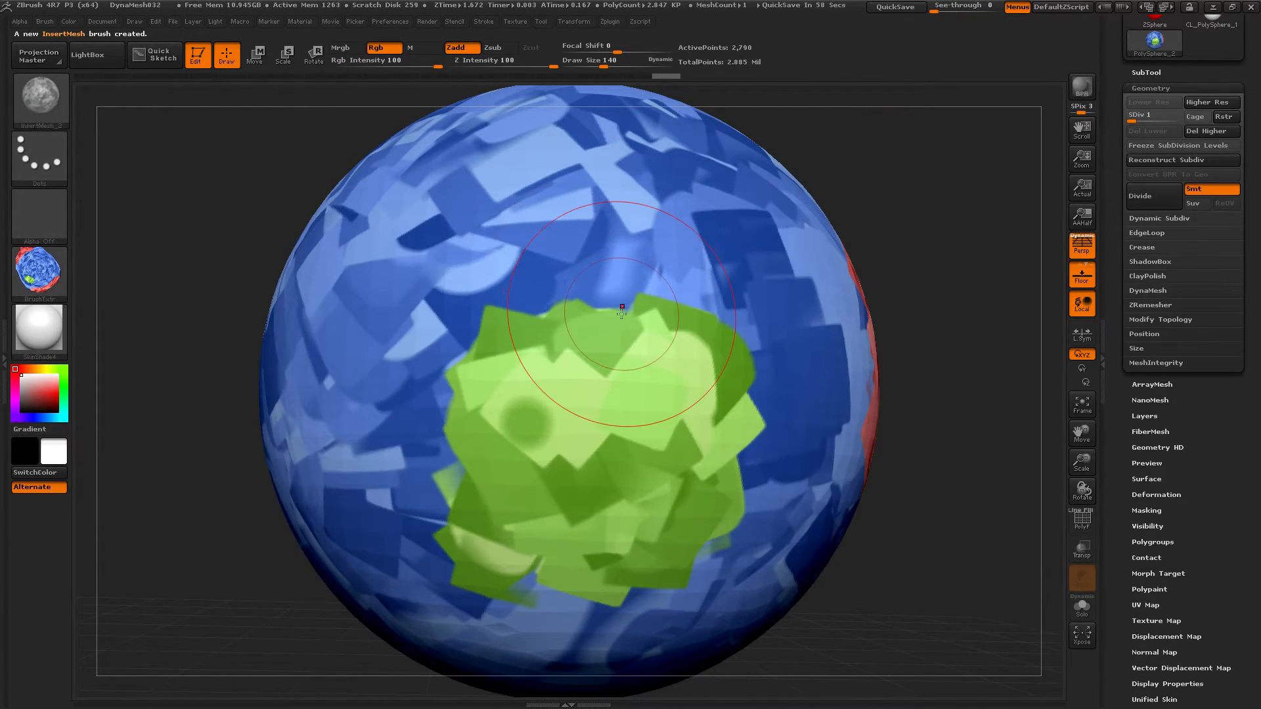
{"action": "mouse_move", "coordinate": [899, 173]}
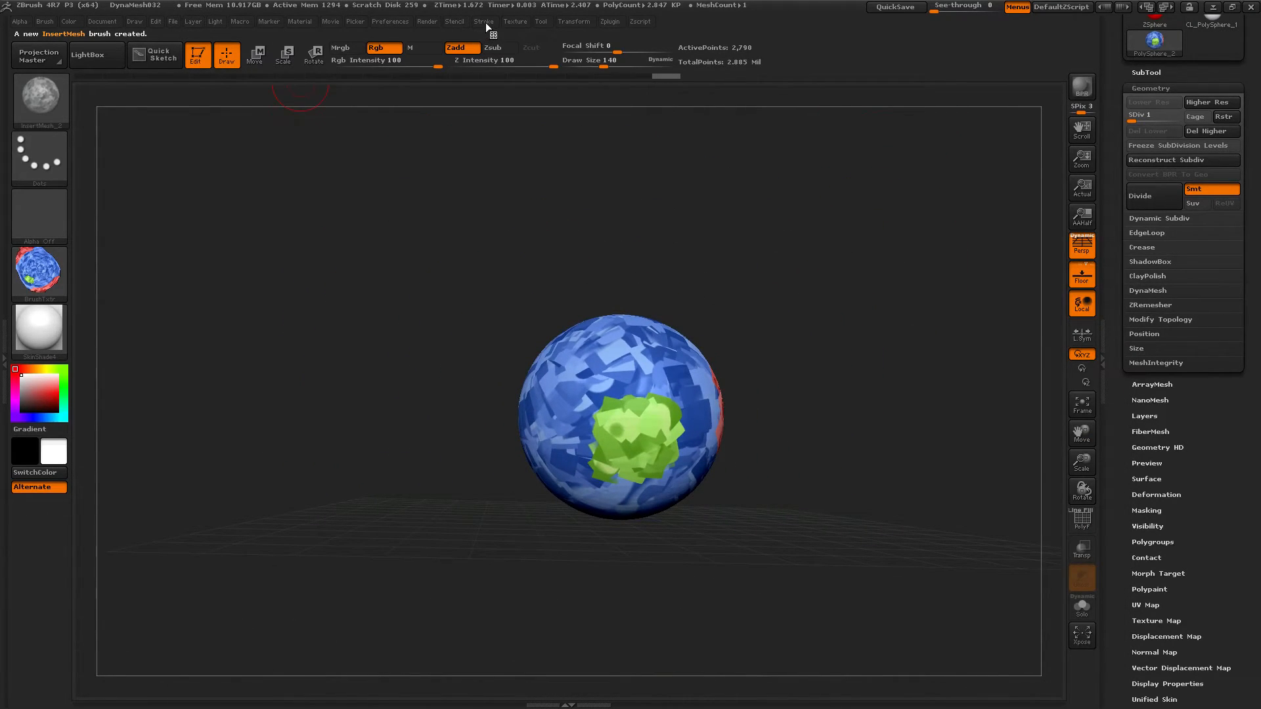
Enable Curve Mode and Del Higher subdivision levels so sphere copies place along the curve.
{"action": "left_click", "coordinate": [483, 21]}
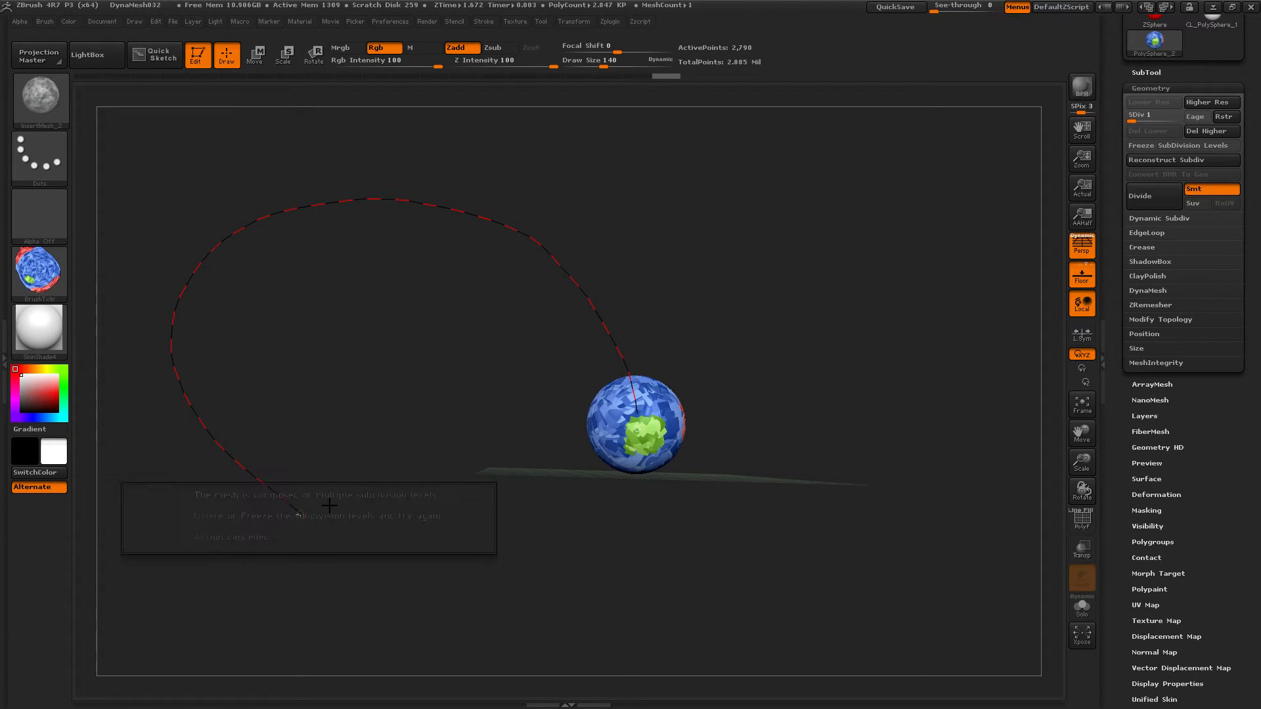
{"action": "mouse_move", "coordinate": [1210, 130]}
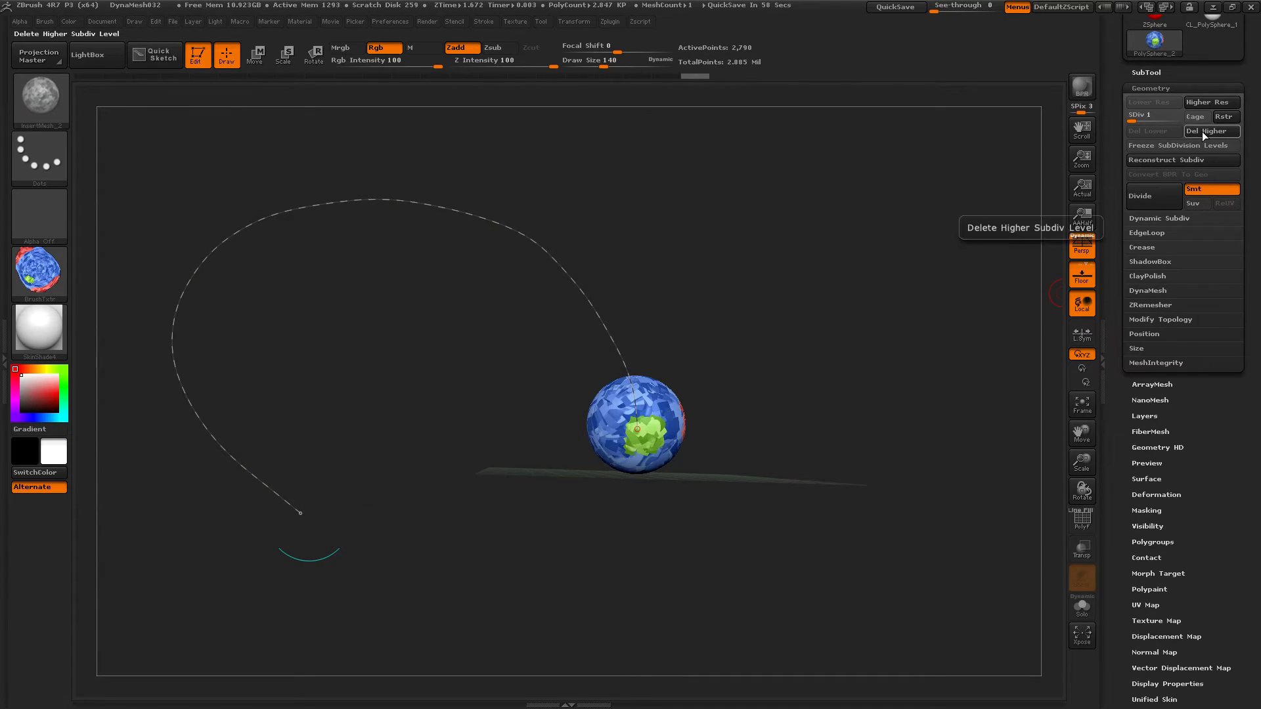
{"action": "left_click", "coordinate": [1209, 131]}
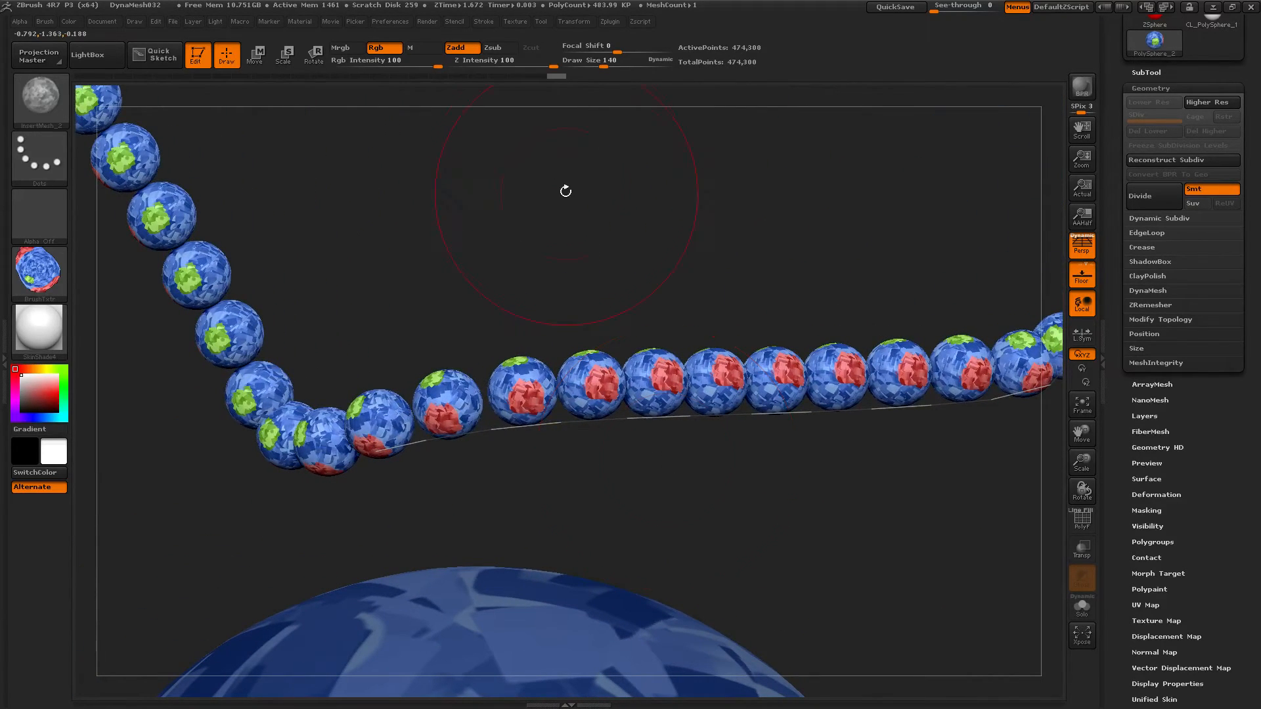
Adjust the curve so the textured spheres form a tight twisting caterpillar-like tube.
{"action": "left_click", "coordinate": [483, 21]}
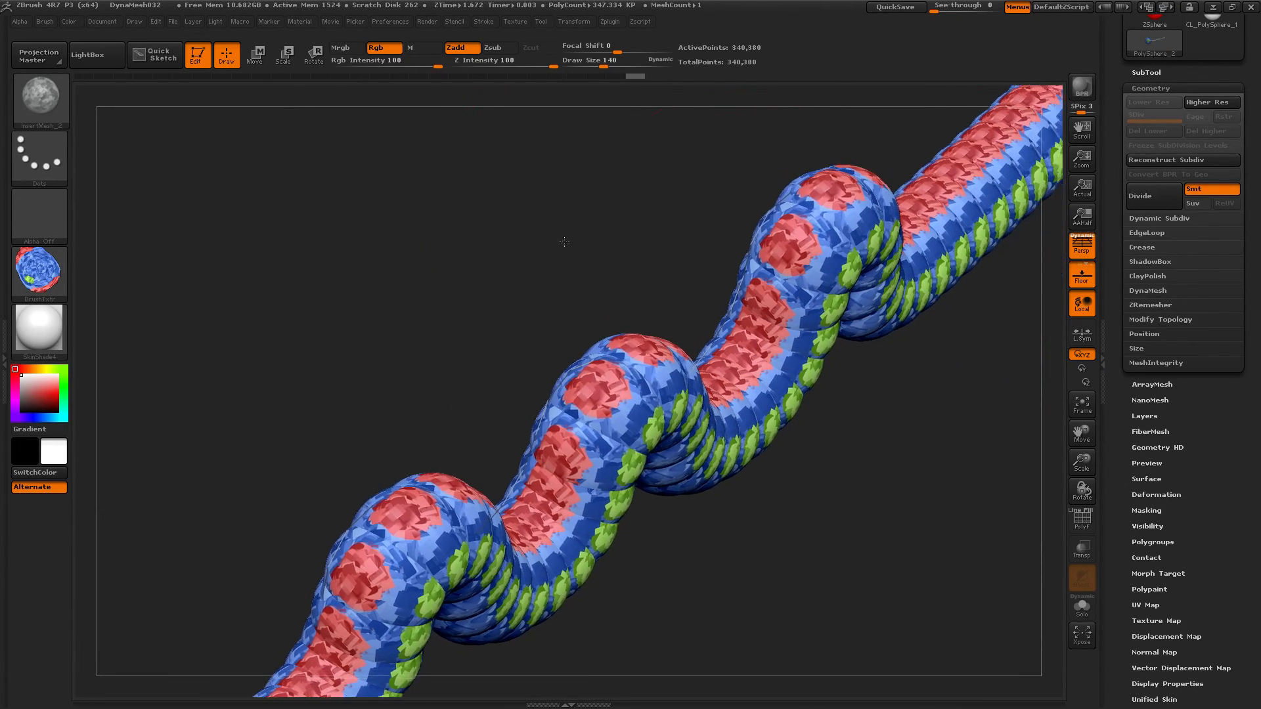
Render the twisting caterpillar chain of textured spheres with BPR at best quality.
{"action": "left_click", "coordinate": [1080, 86]}
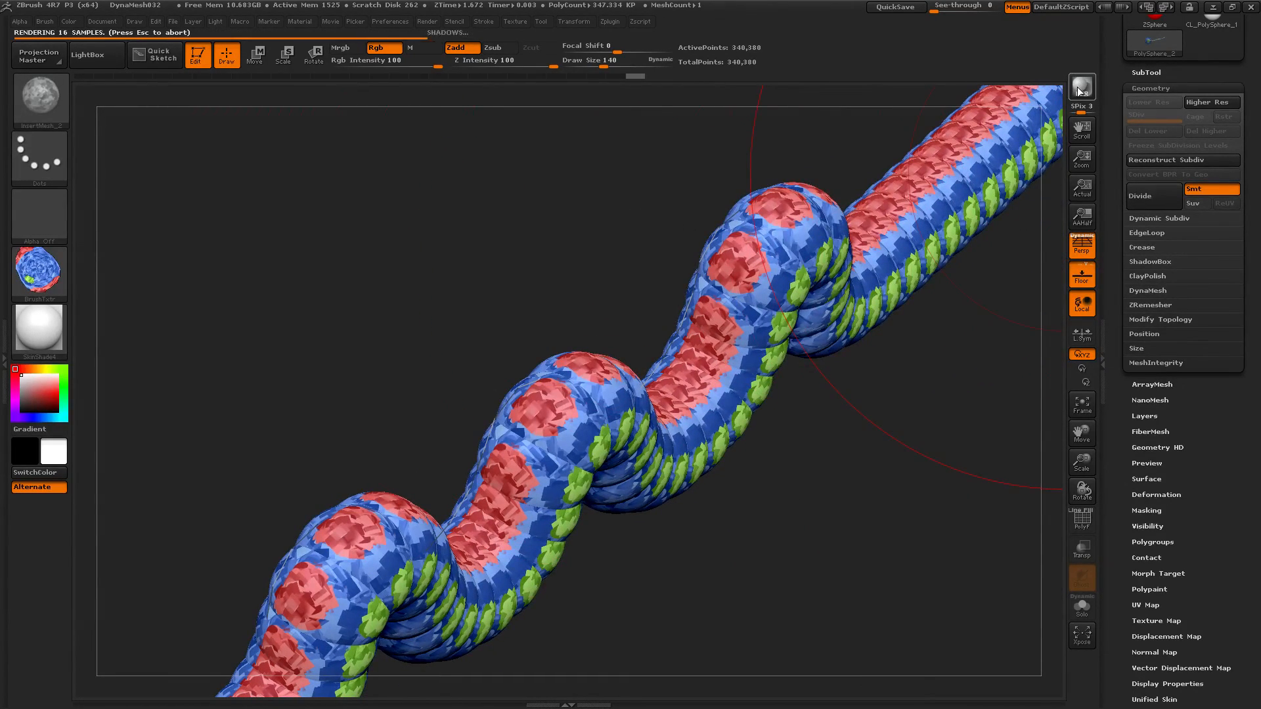
{"action": "left_click", "coordinate": [1081, 86]}
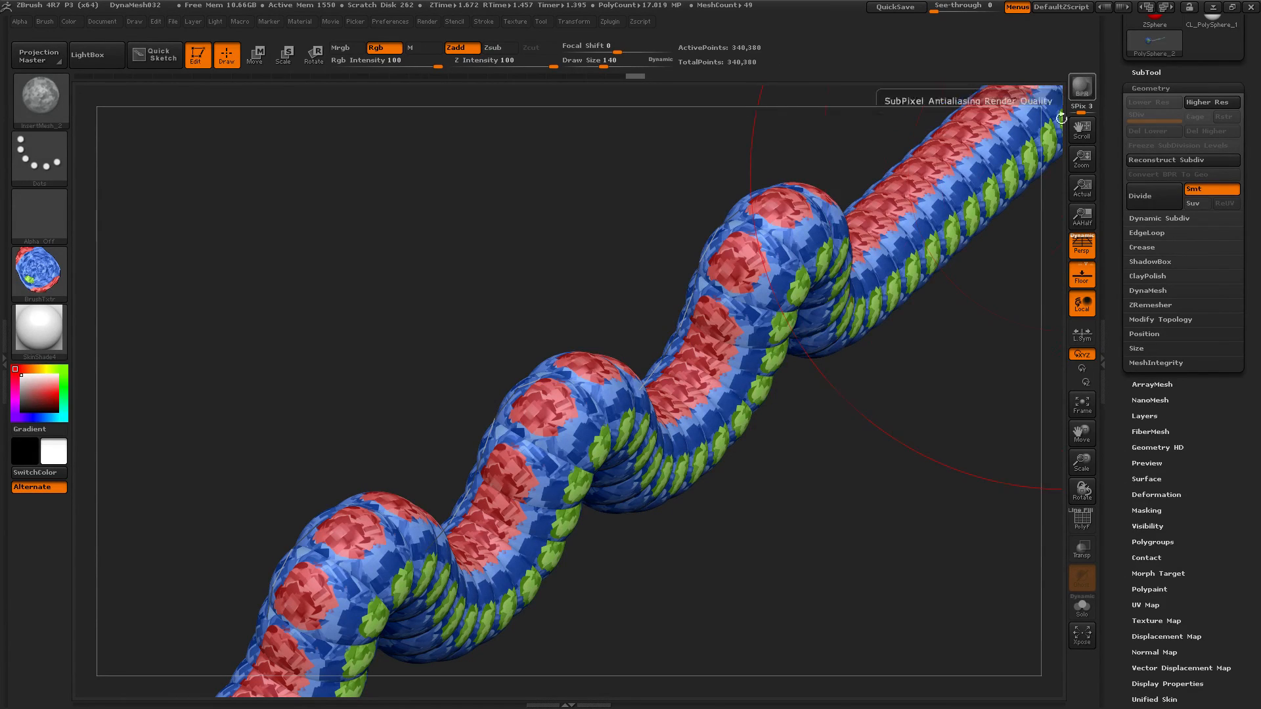